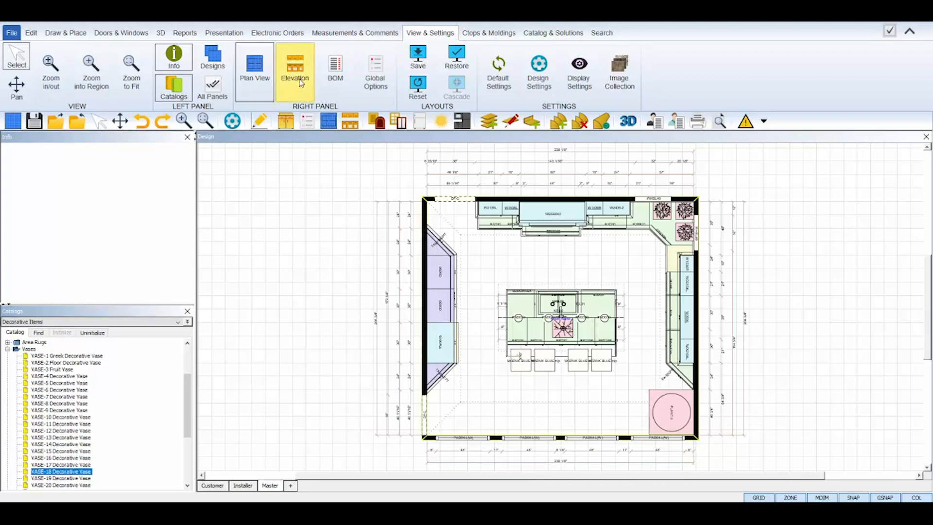
Step: Show an elevation view beside the floor plan and rename L4 to 'Stove Wall'
click(294, 63)
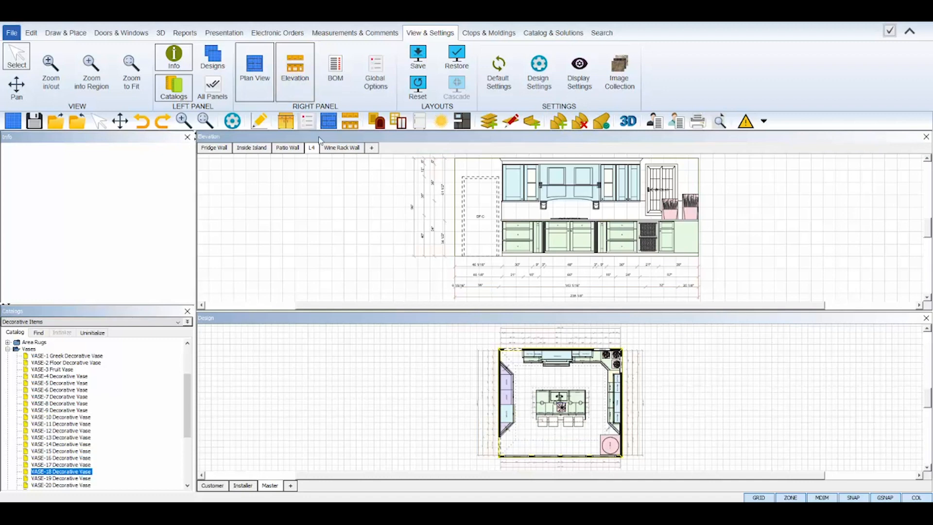
mouse_move(507, 392)
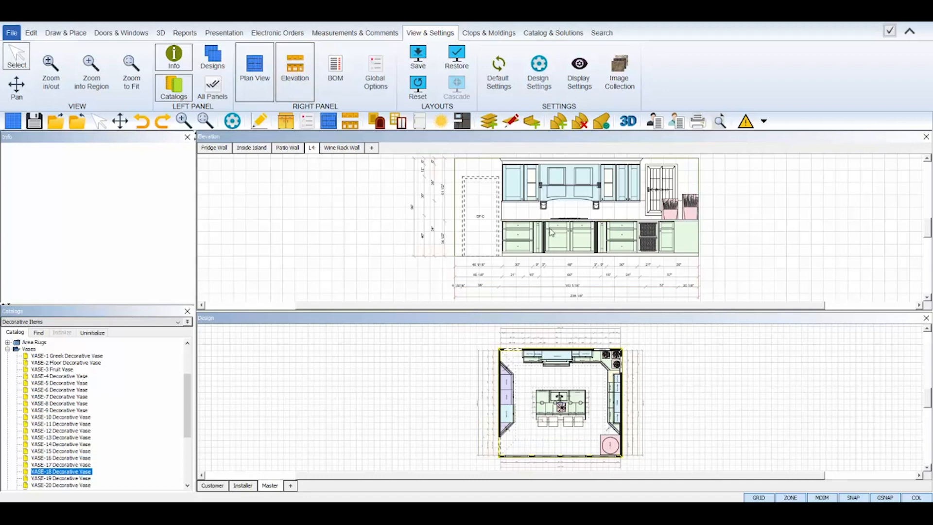
right_click(311, 148)
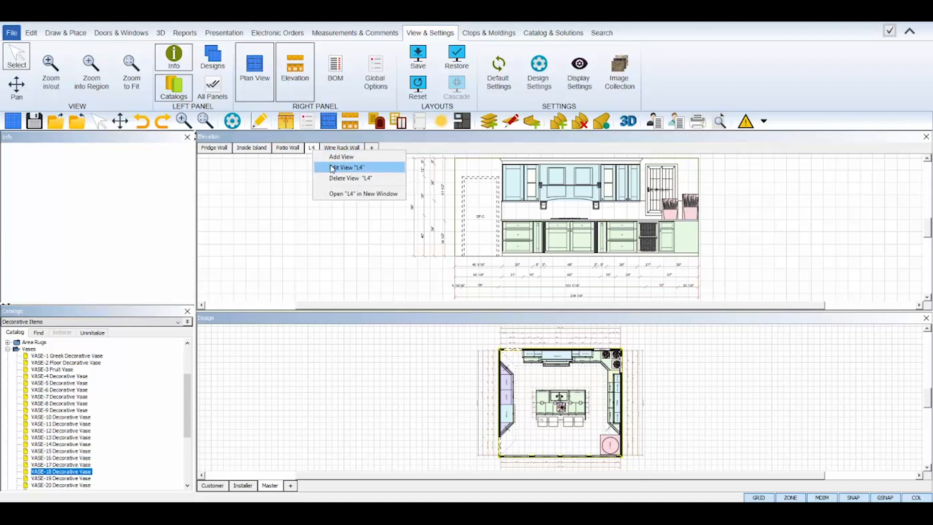
click(344, 167)
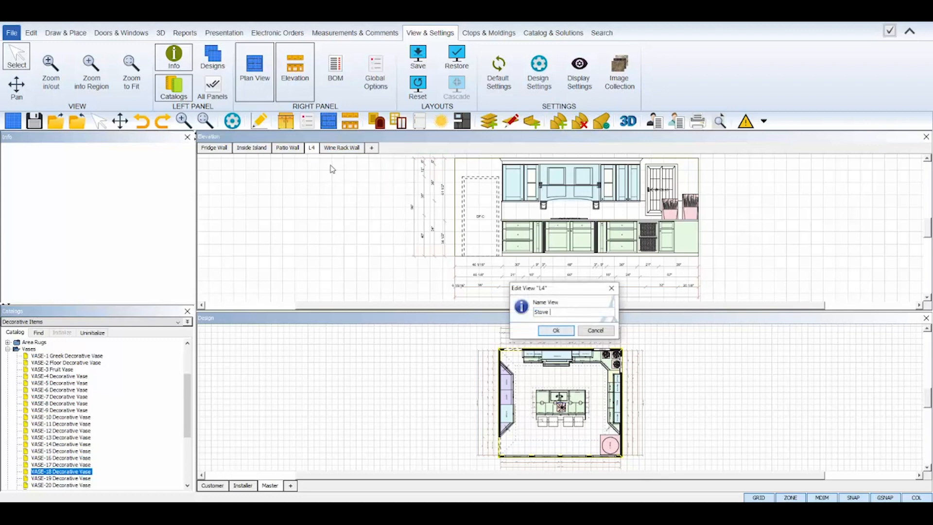
click(556, 330)
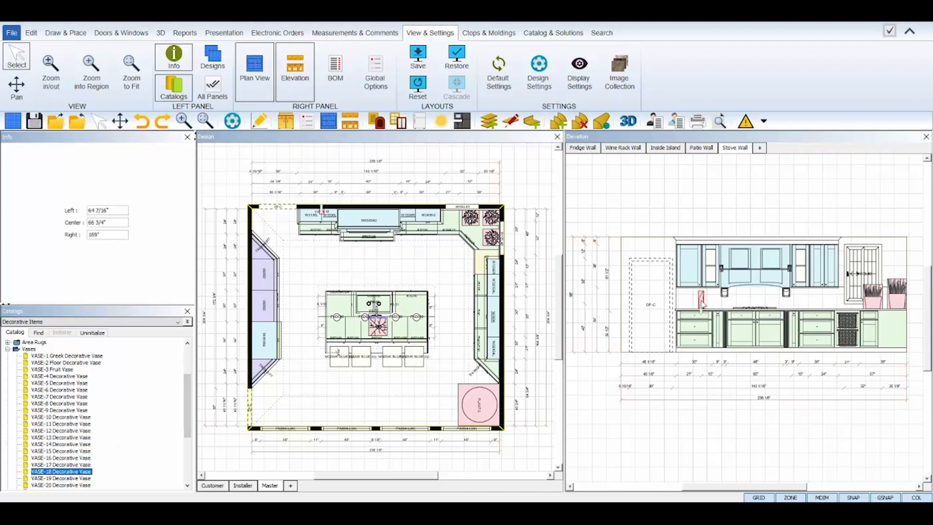
right_click(700, 303)
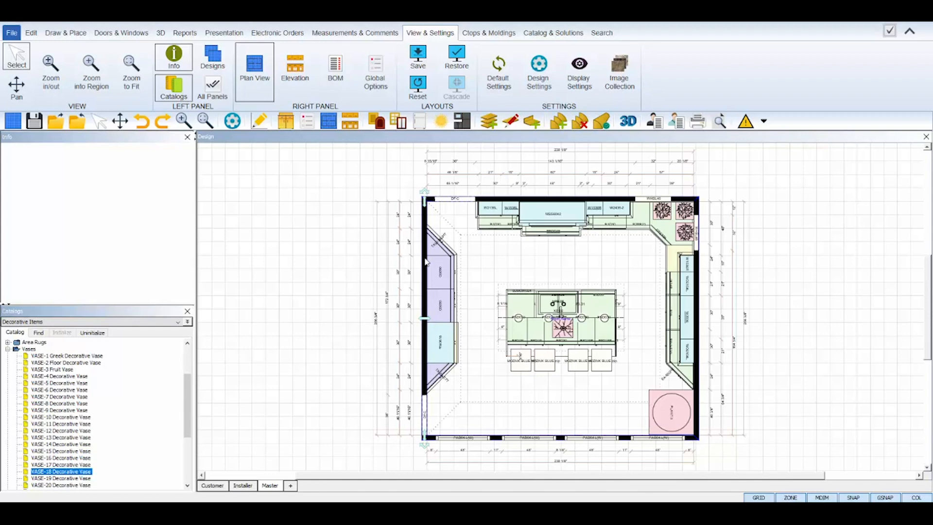
mouse_move(416, 278)
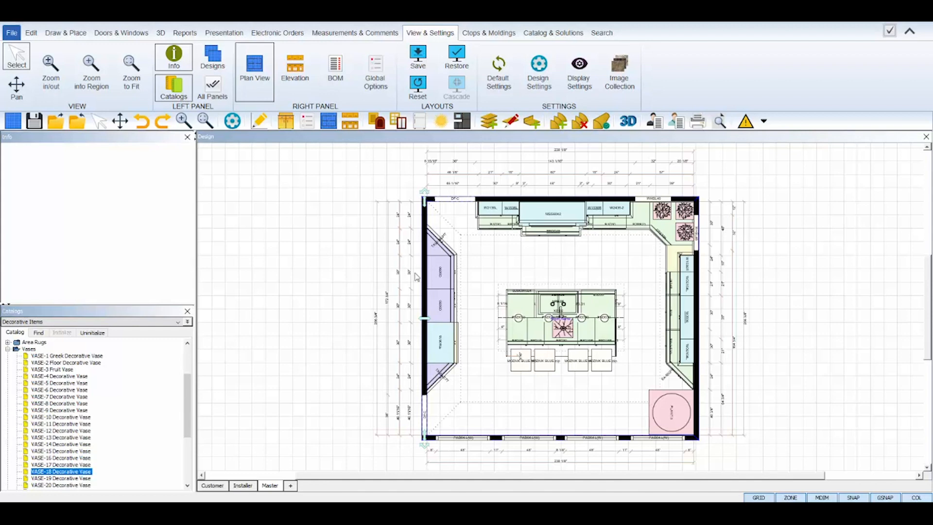
mouse_move(431, 457)
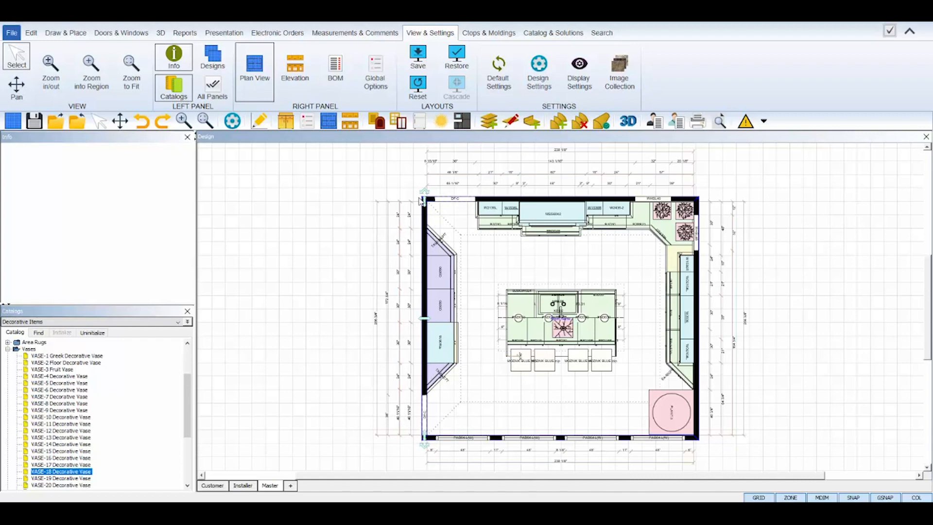
mouse_move(350, 120)
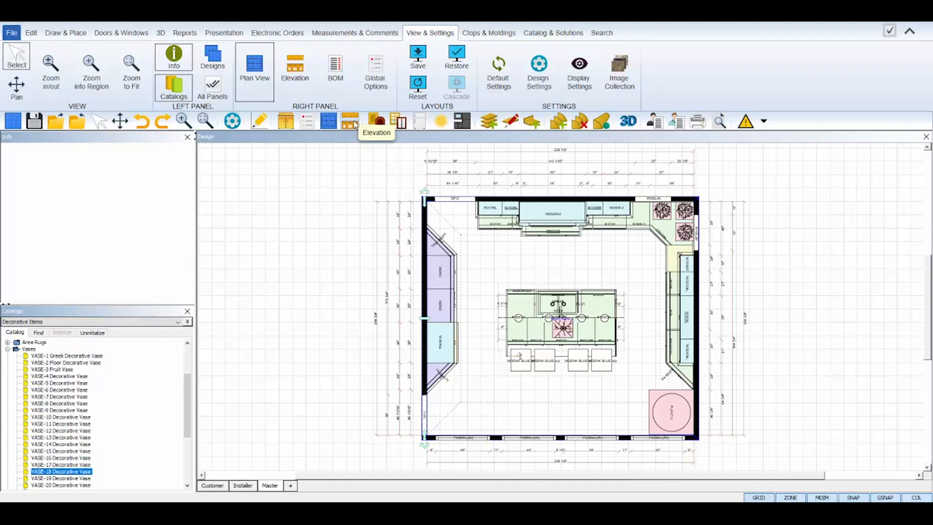
Step: Bring up the L1 elevation view of a kitchen wall
click(350, 121)
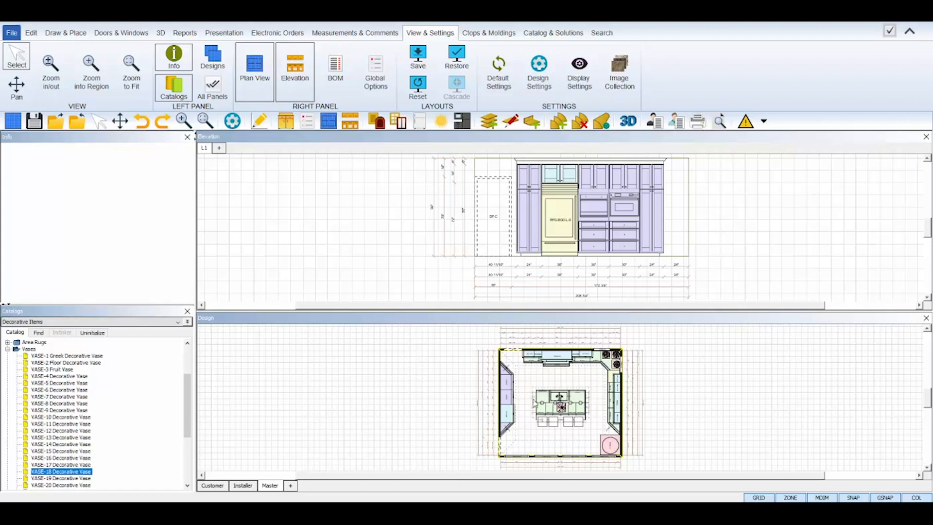
mouse_move(561, 245)
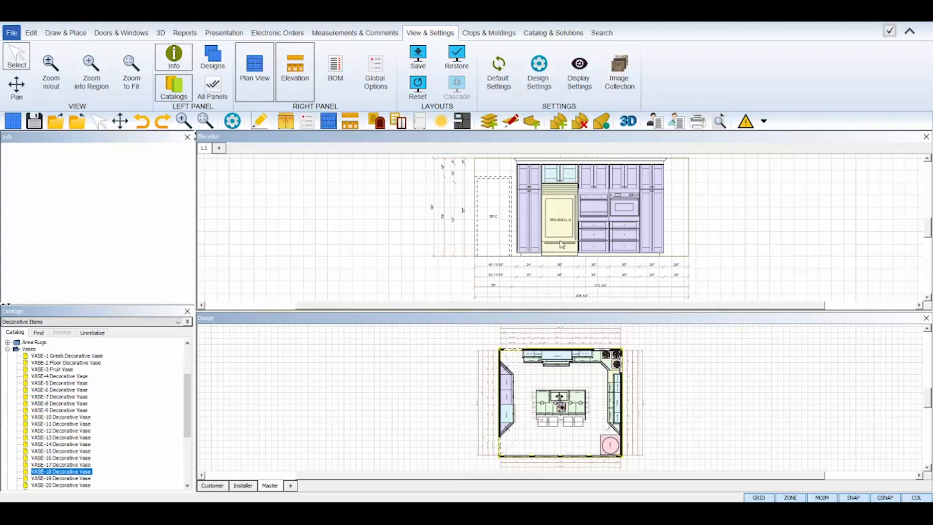
mouse_move(526, 181)
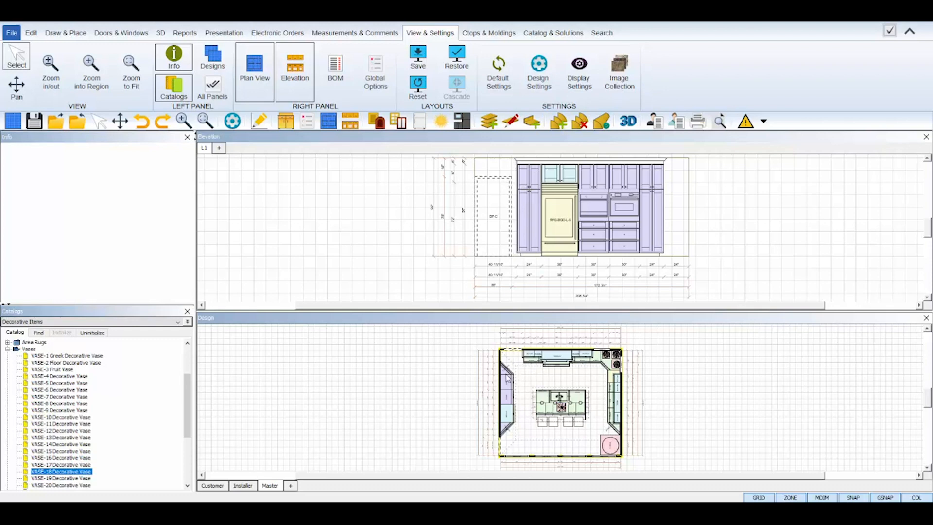
mouse_move(515, 373)
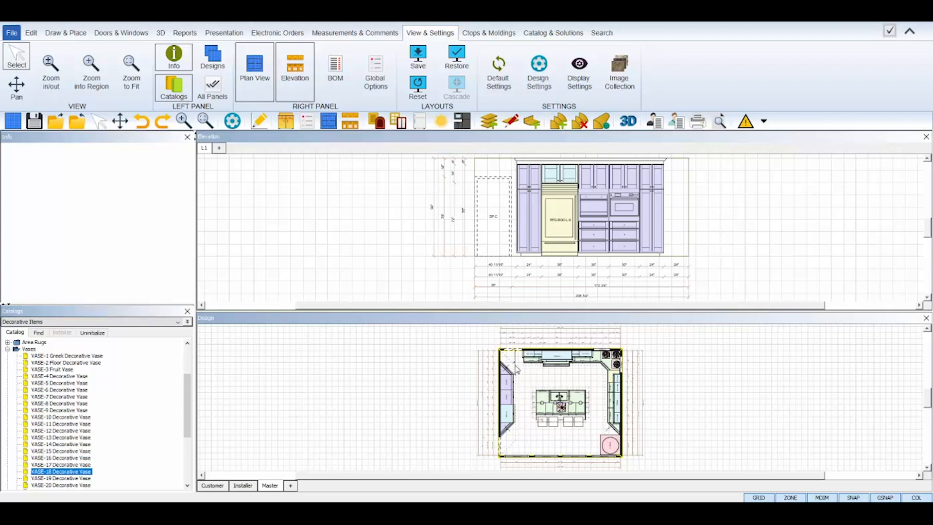
mouse_move(517, 445)
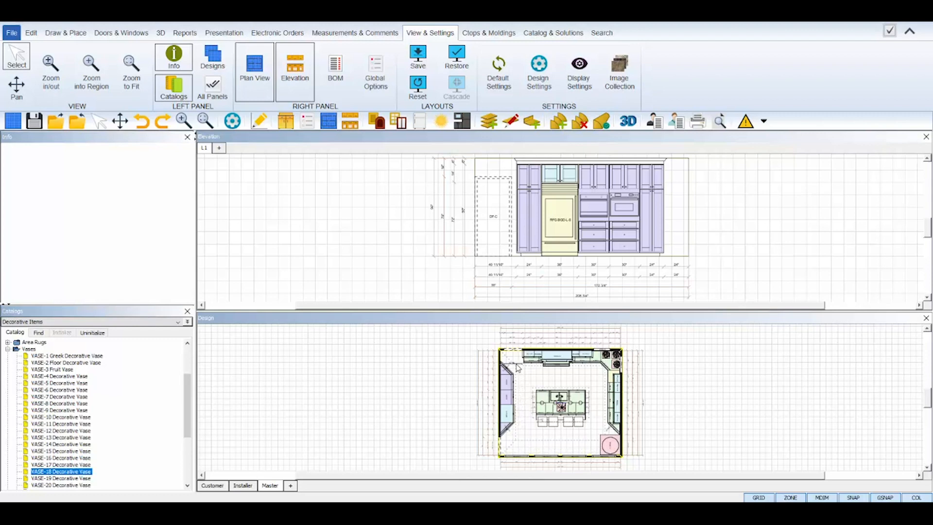
mouse_move(509, 449)
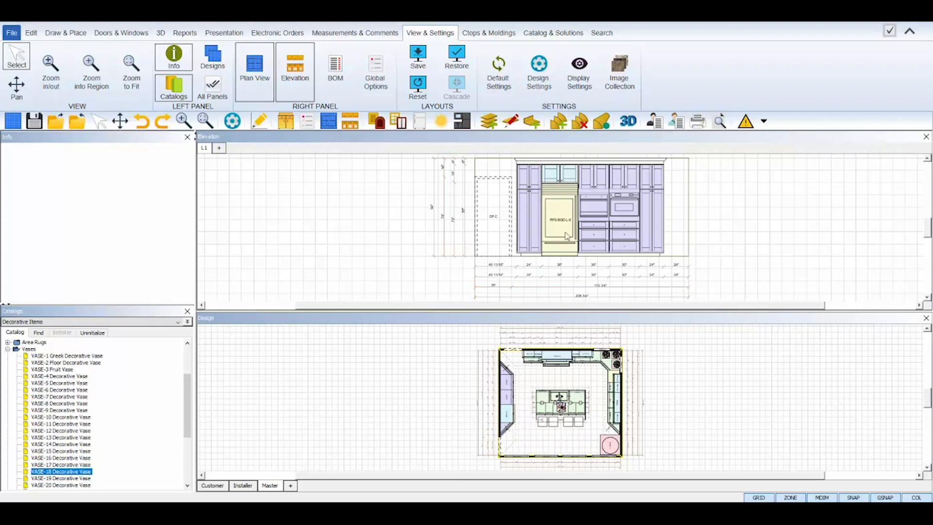
mouse_move(723, 198)
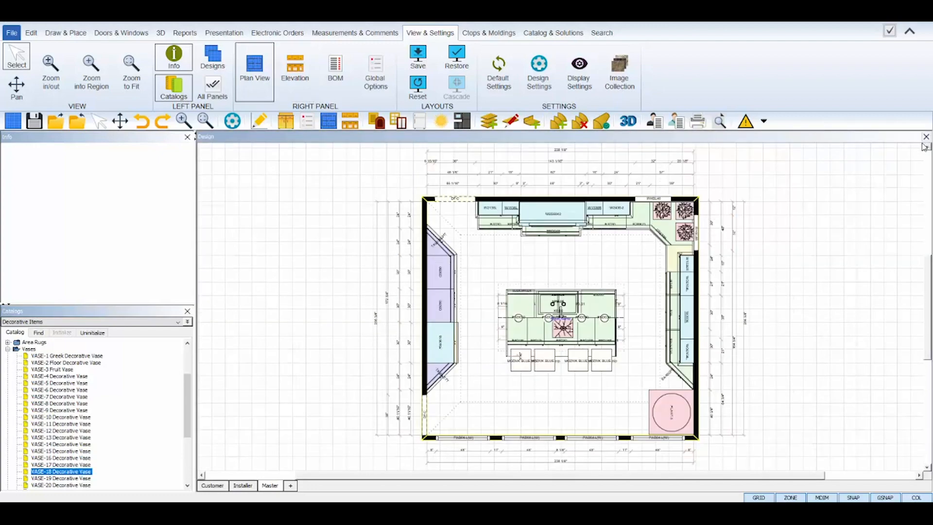
mouse_move(538, 200)
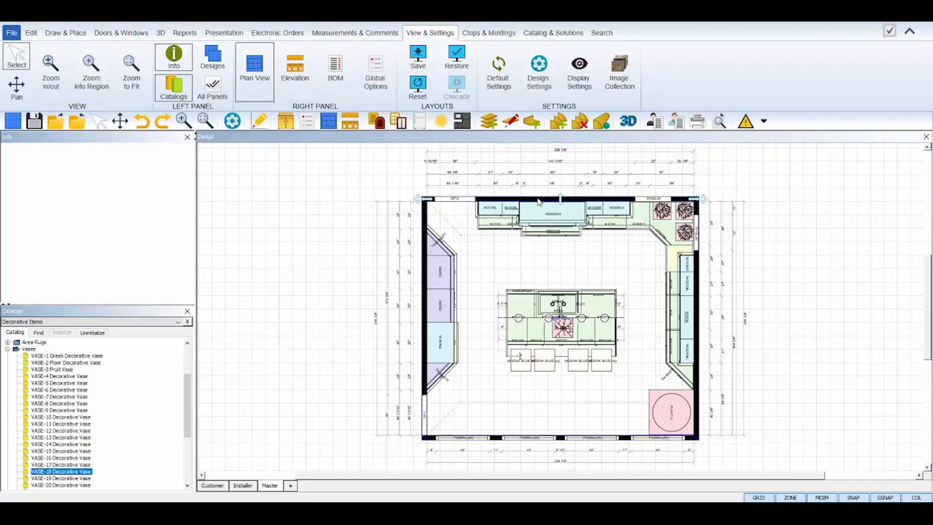
Step: Bring up the action menu for the top kitchen wall, Wall #1
right_click(538, 201)
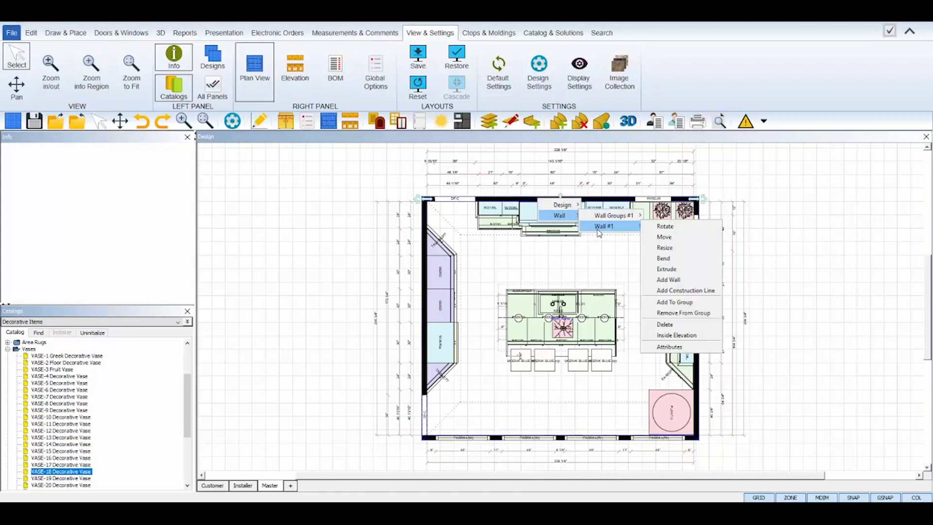
mouse_move(679, 226)
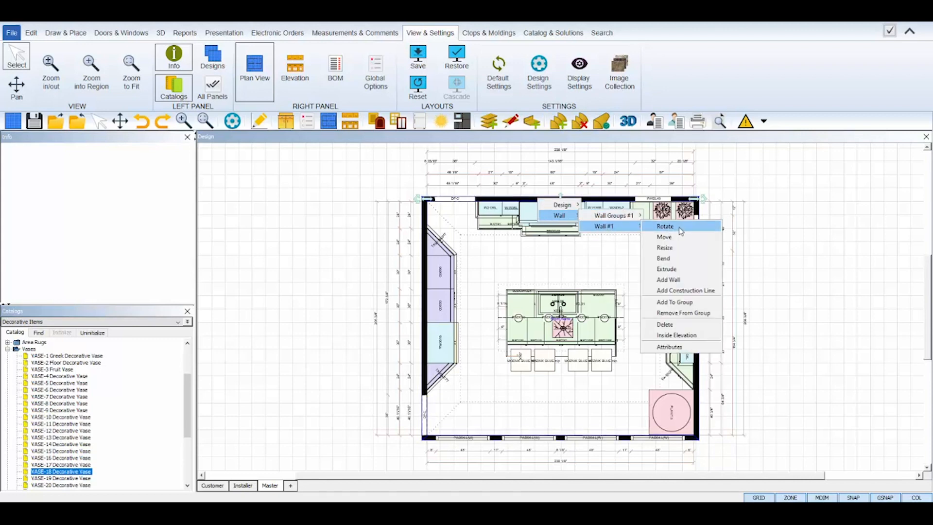
mouse_move(675, 301)
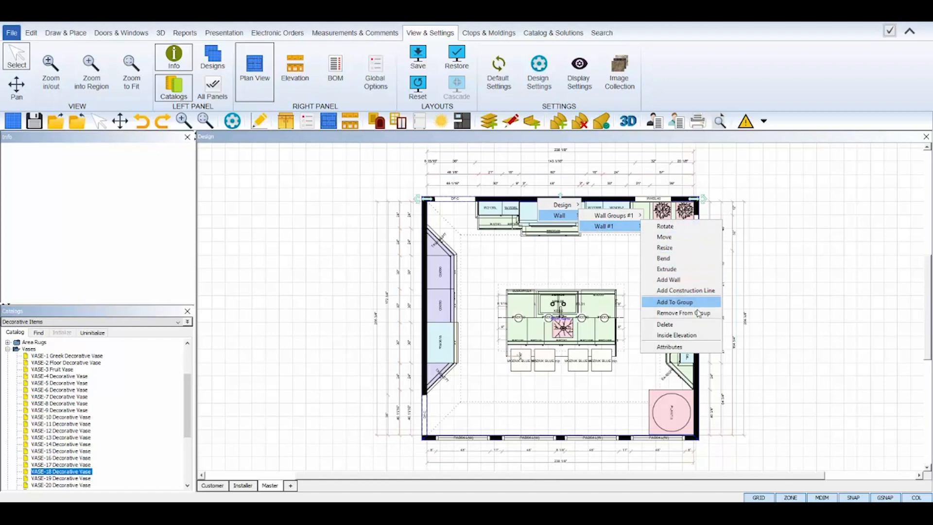
mouse_move(694, 334)
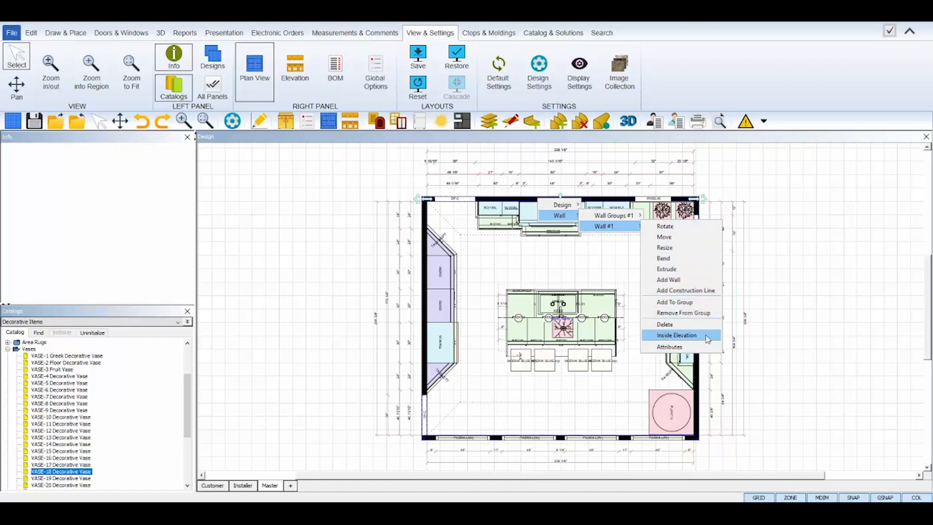
mouse_move(701, 338)
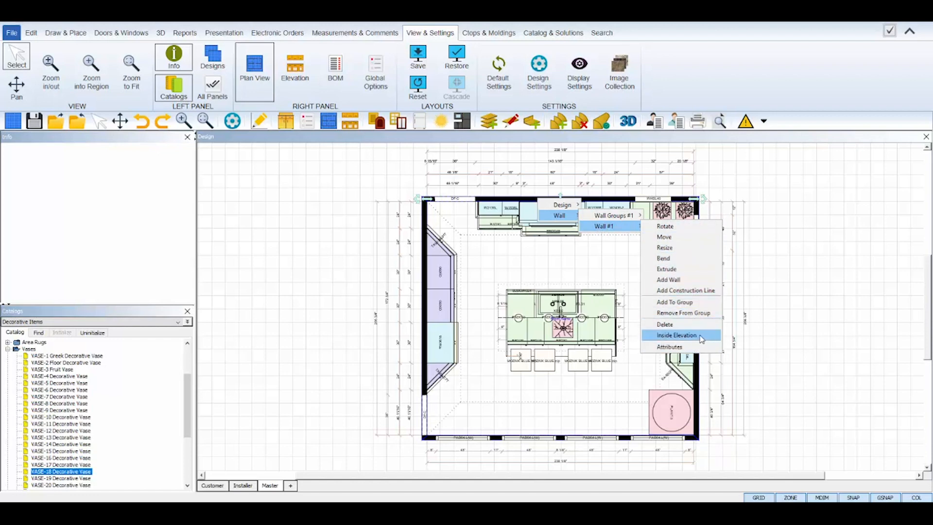
Step: Show the top wall's inside elevation and add a new view named 'Window Wall'
click(675, 334)
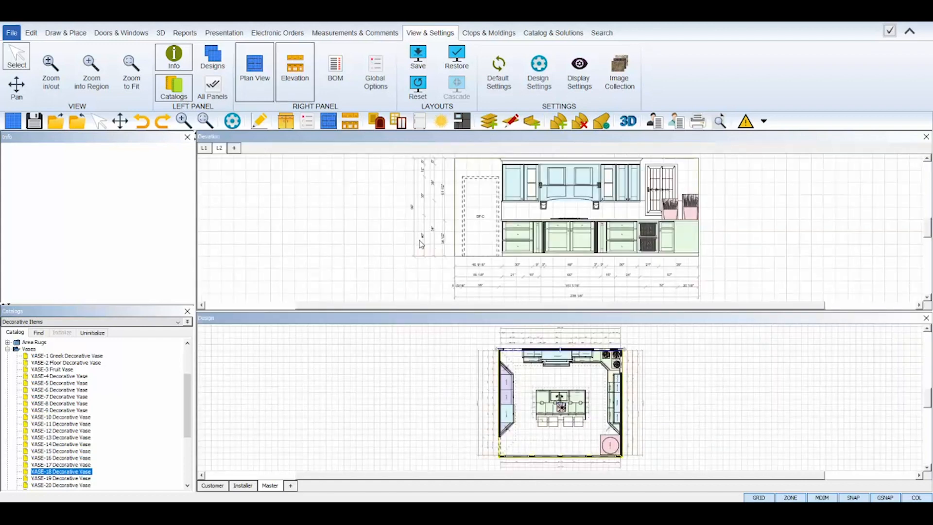
mouse_move(553, 290)
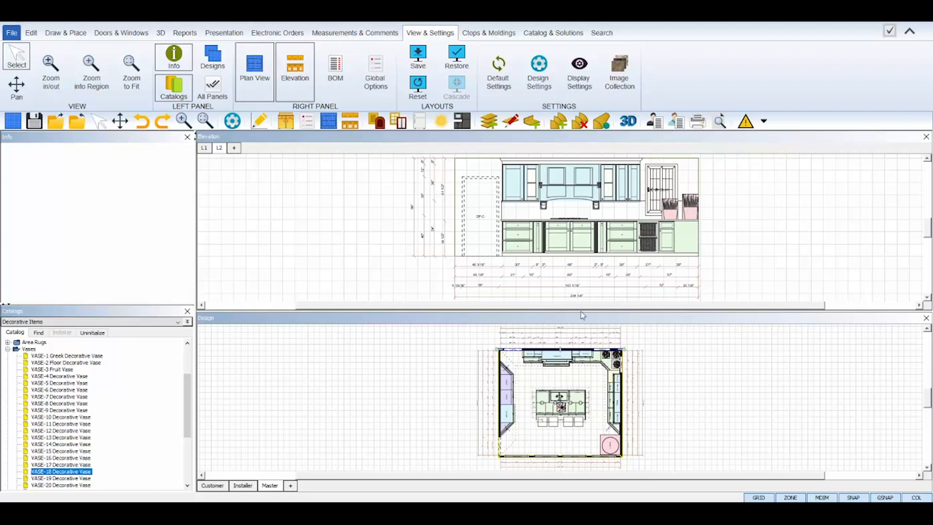
mouse_move(623, 392)
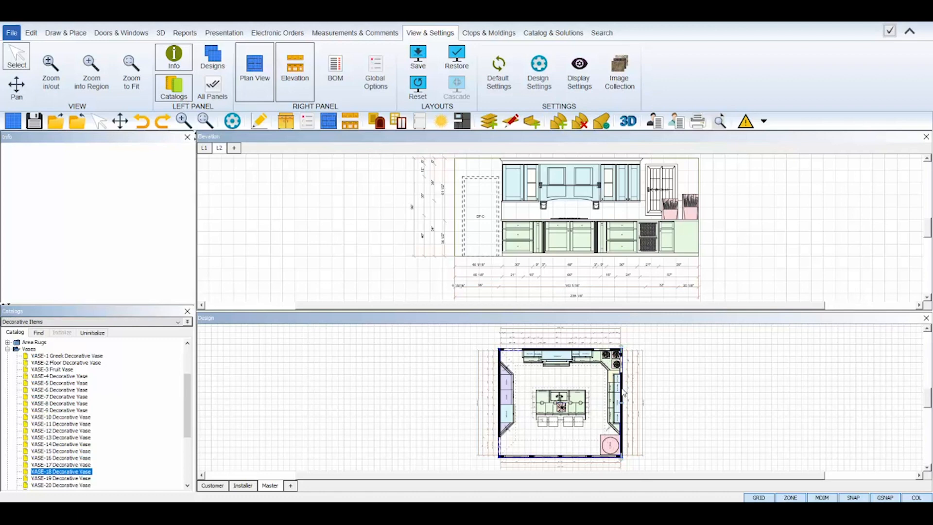
mouse_move(626, 361)
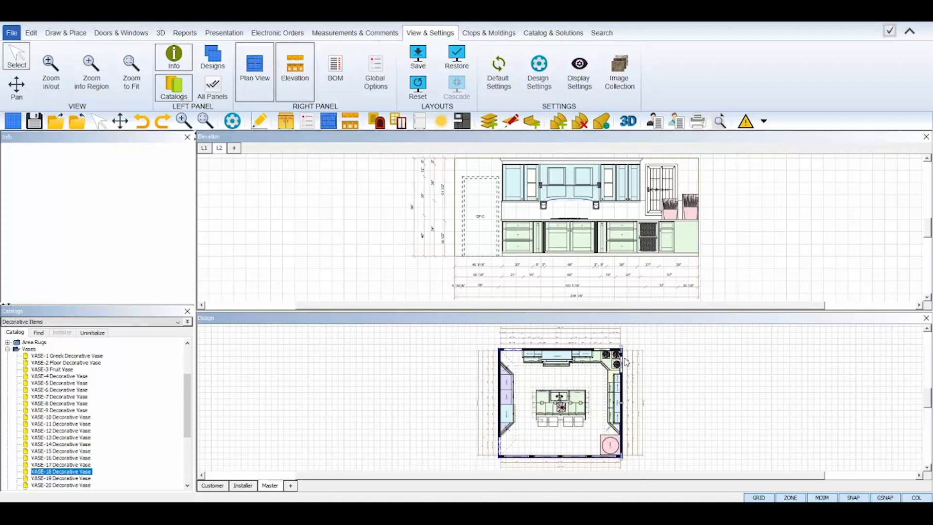
mouse_move(233, 147)
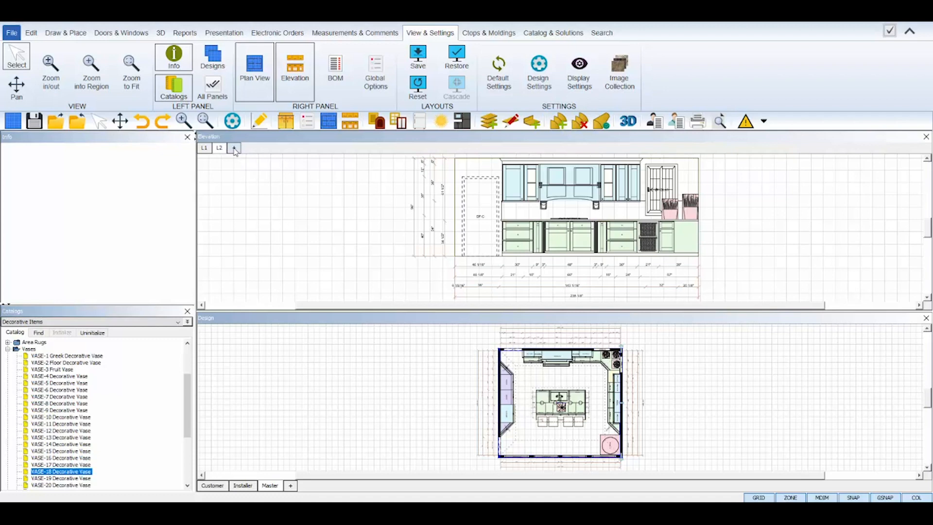
click(233, 148)
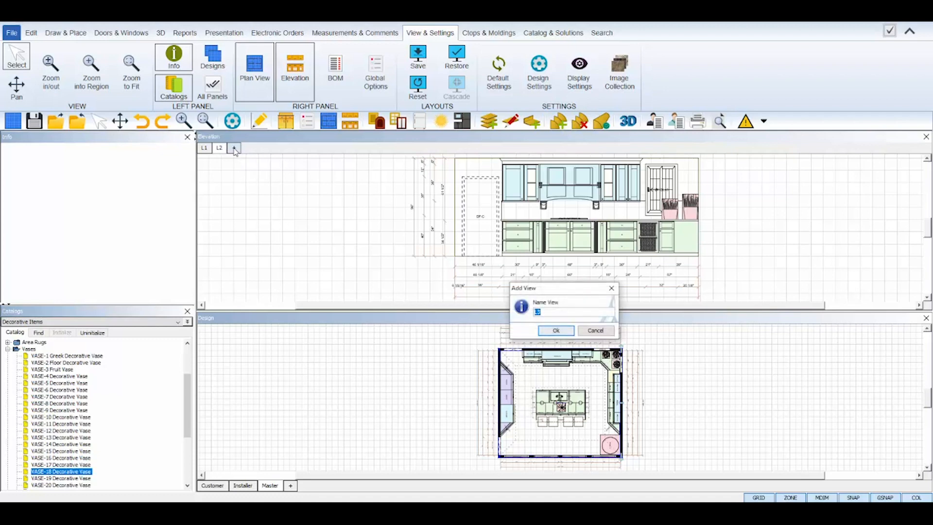
text(Window Wall)
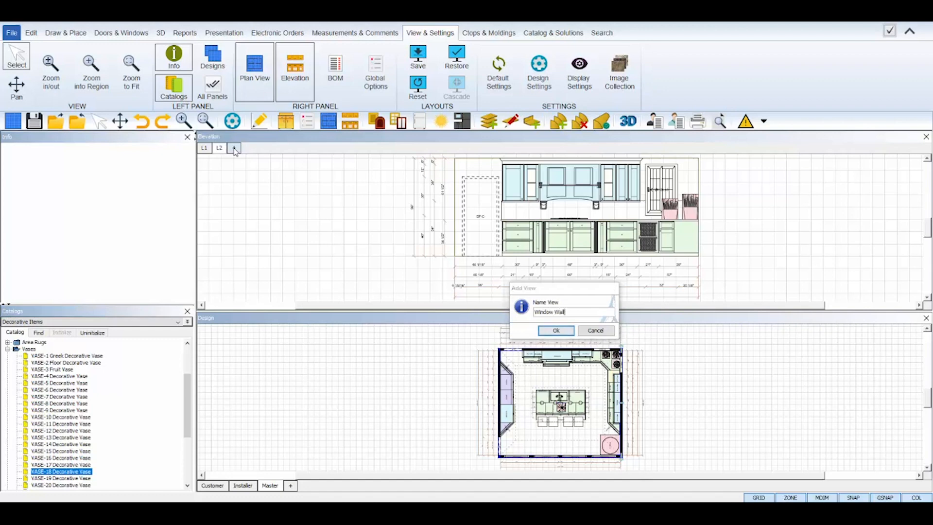
click(556, 331)
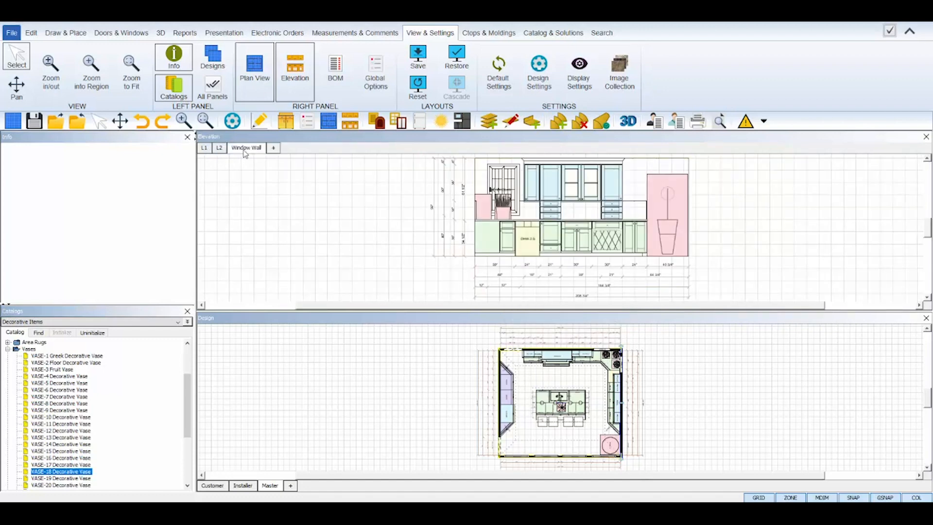
Step: Rename the L1 elevation view to 'Fridge Wall'
click(204, 147)
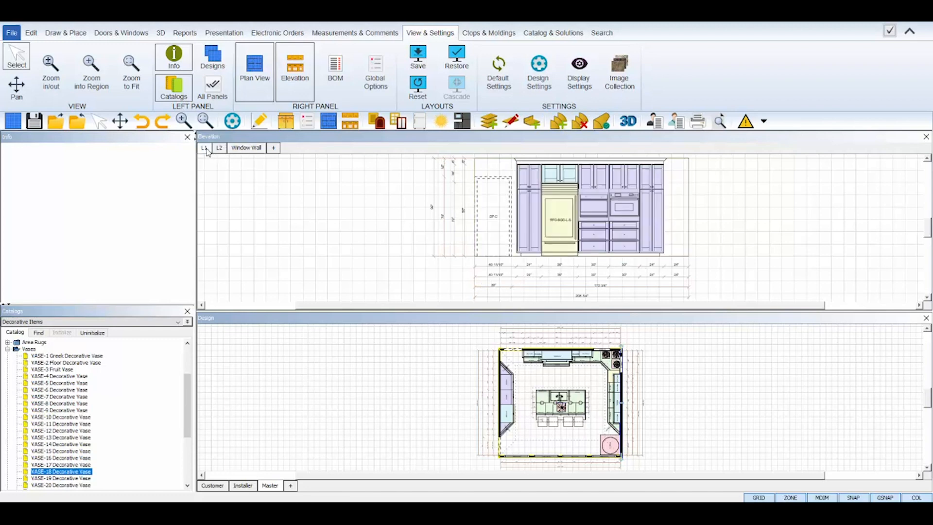
right_click(204, 147)
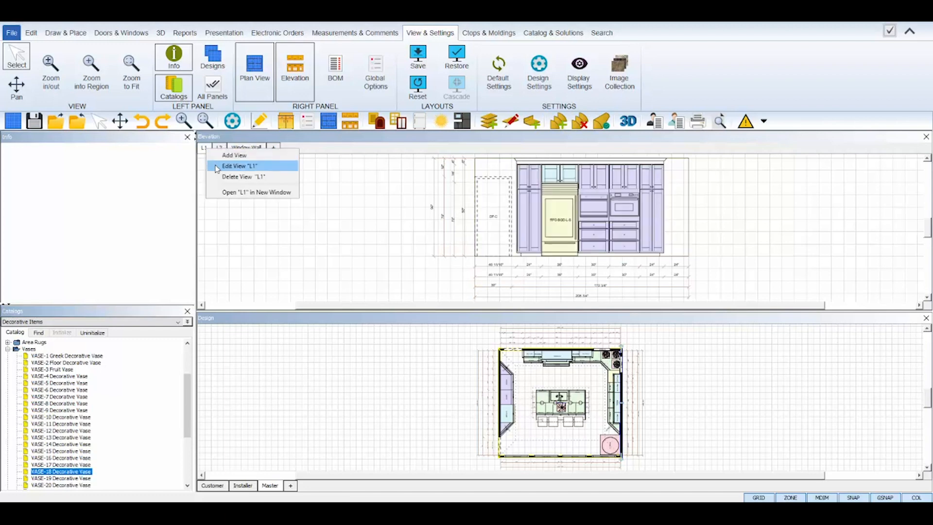
click(237, 165)
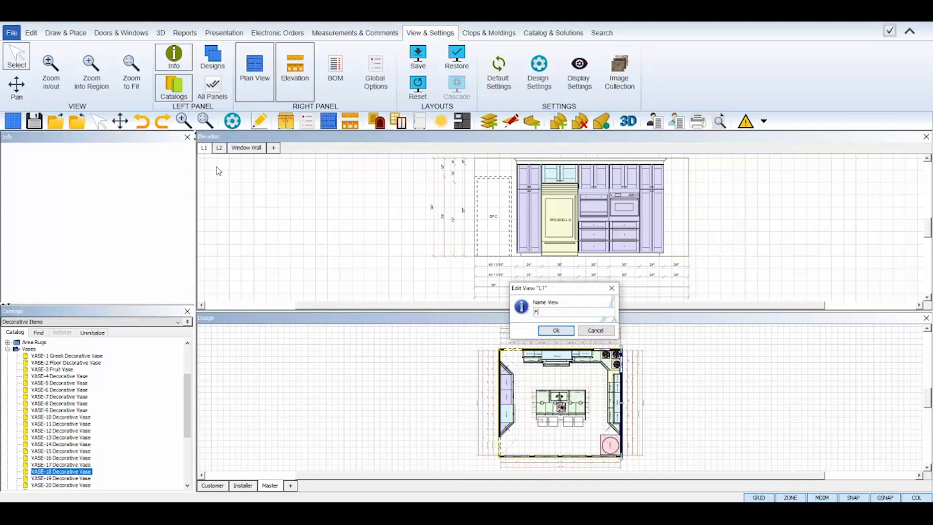
click(555, 330)
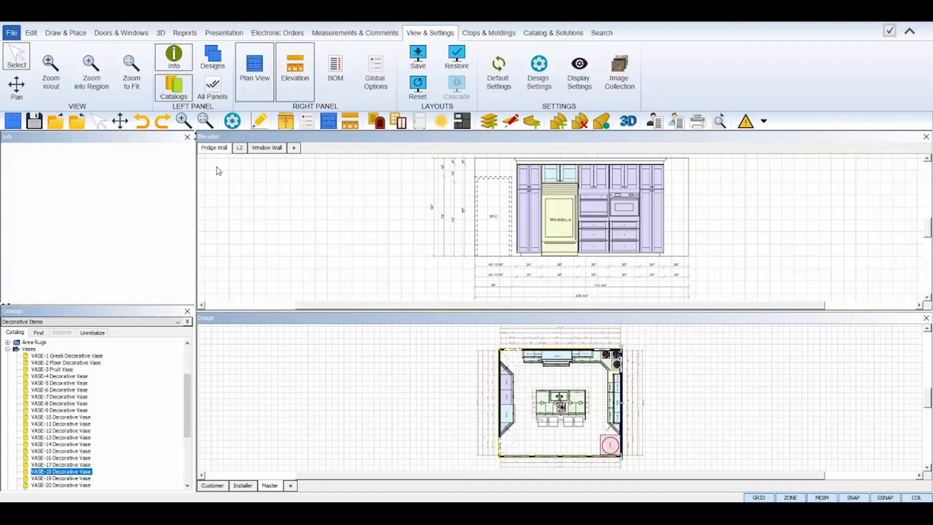
Step: Rename the L2 elevation view to 'Stove Wall'
click(239, 148)
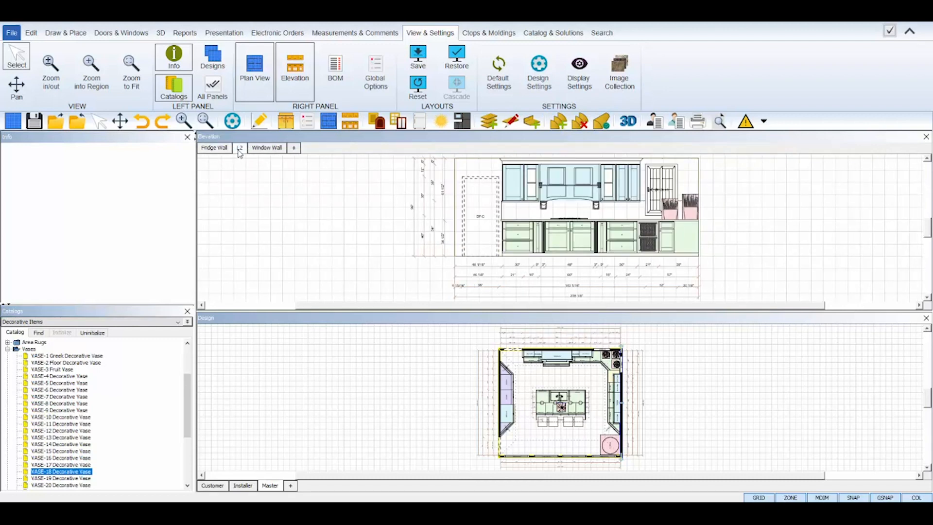
double_click(239, 147)
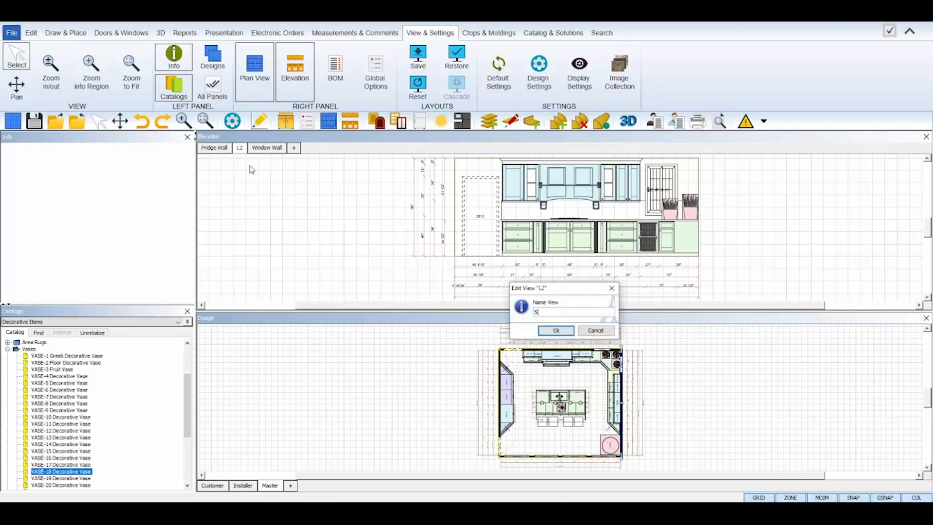
text(Stove Wall)
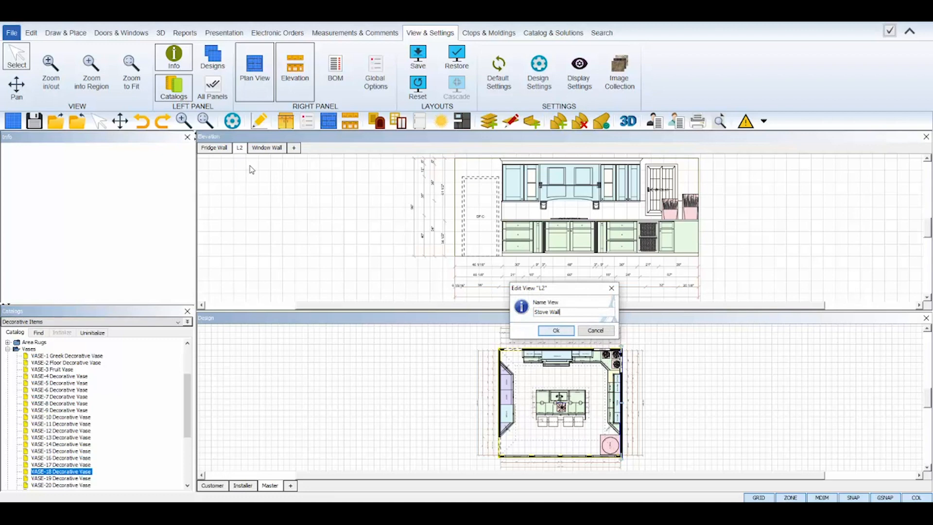
click(556, 331)
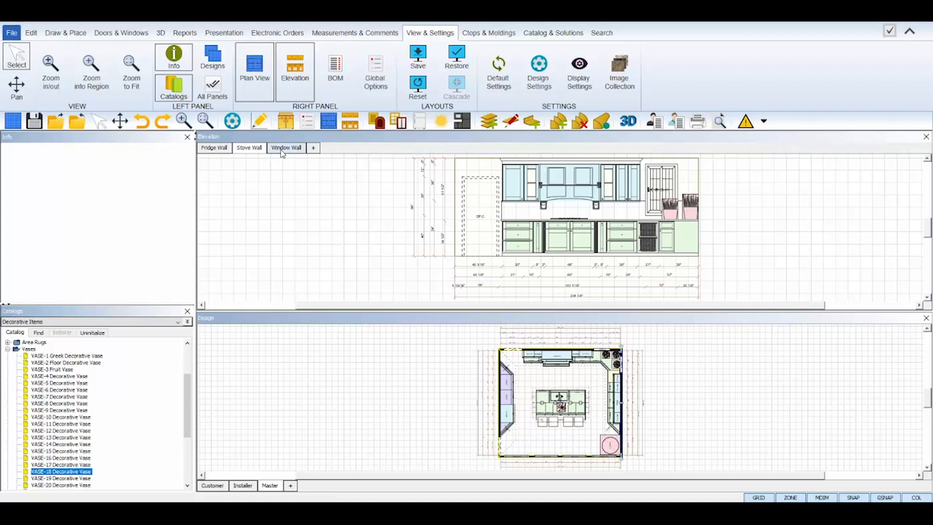
Step: Display the Window Wall elevation and dismiss its options without deleting the view
click(286, 148)
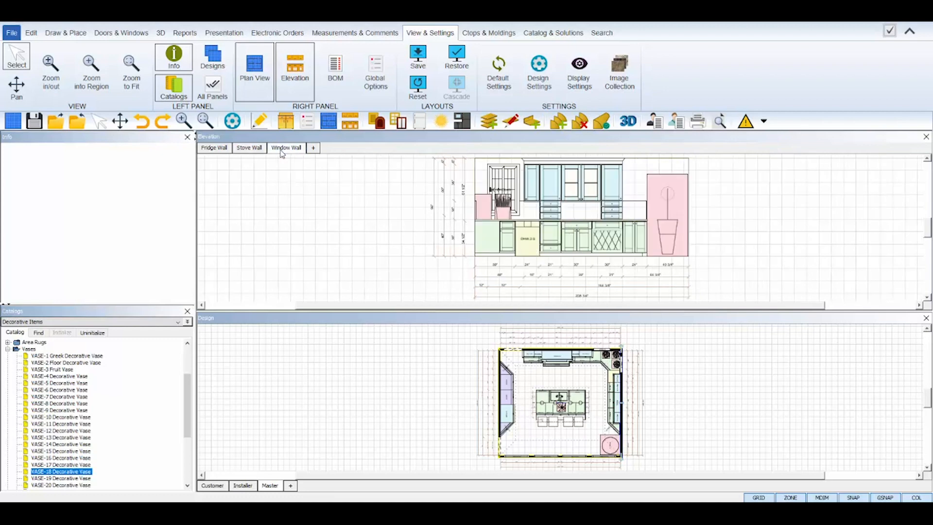
mouse_move(252, 150)
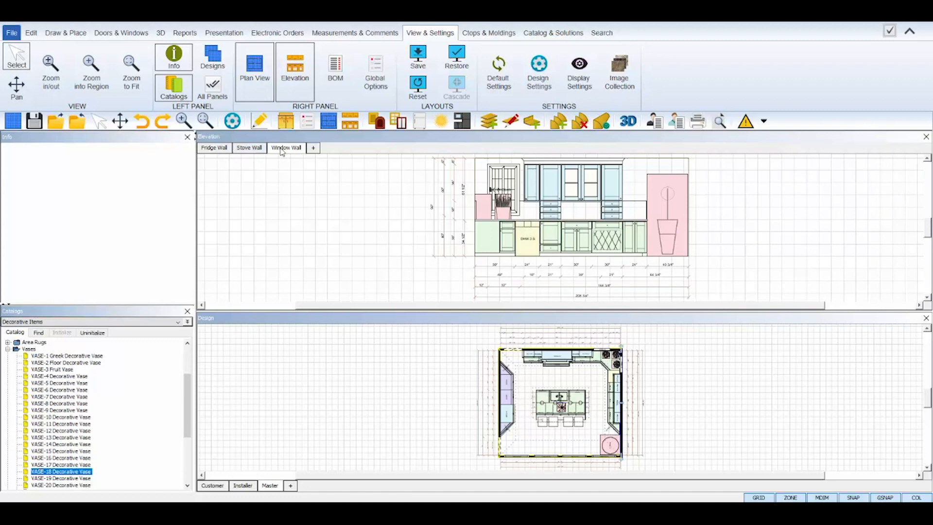
right_click(285, 148)
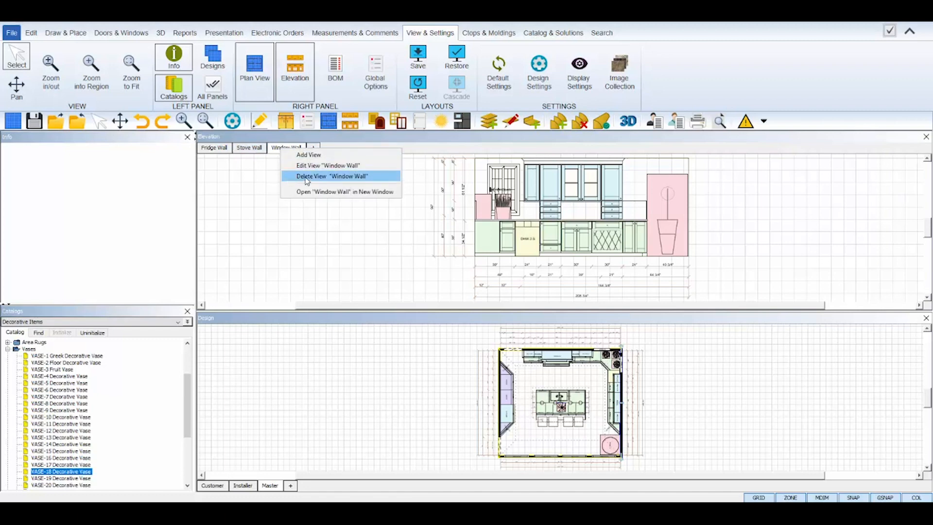
mouse_move(320, 183)
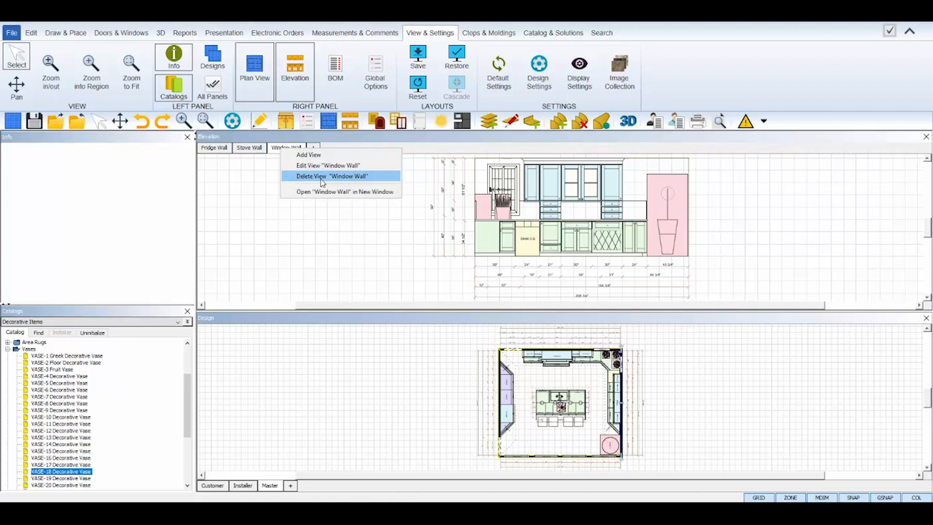
click(324, 176)
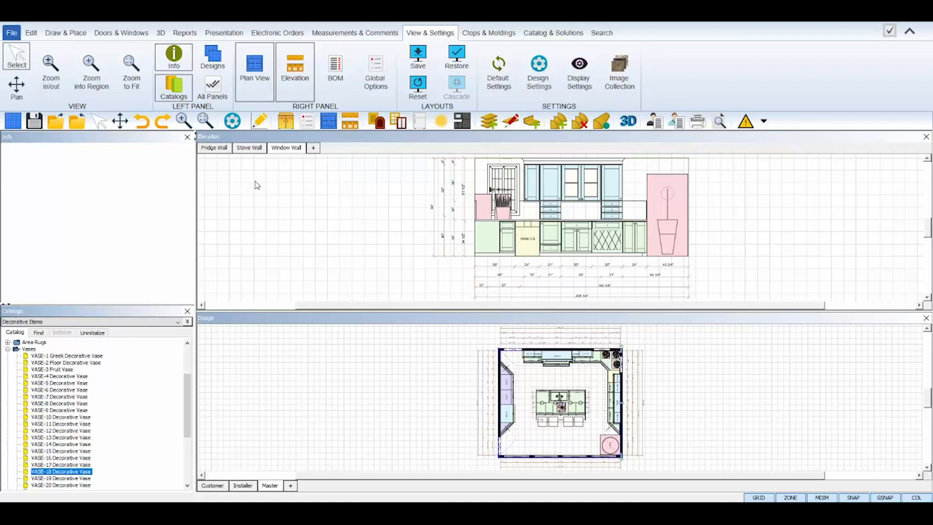
mouse_move(350, 233)
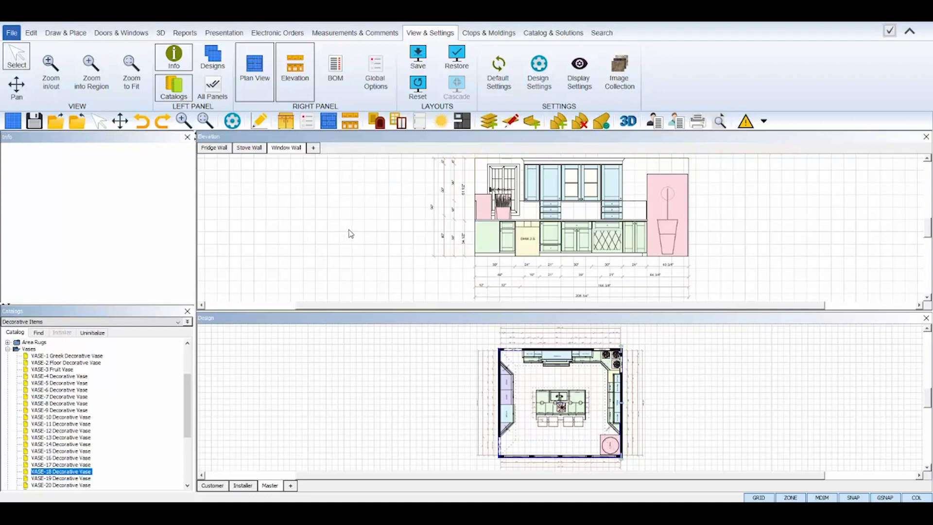
mouse_move(365, 141)
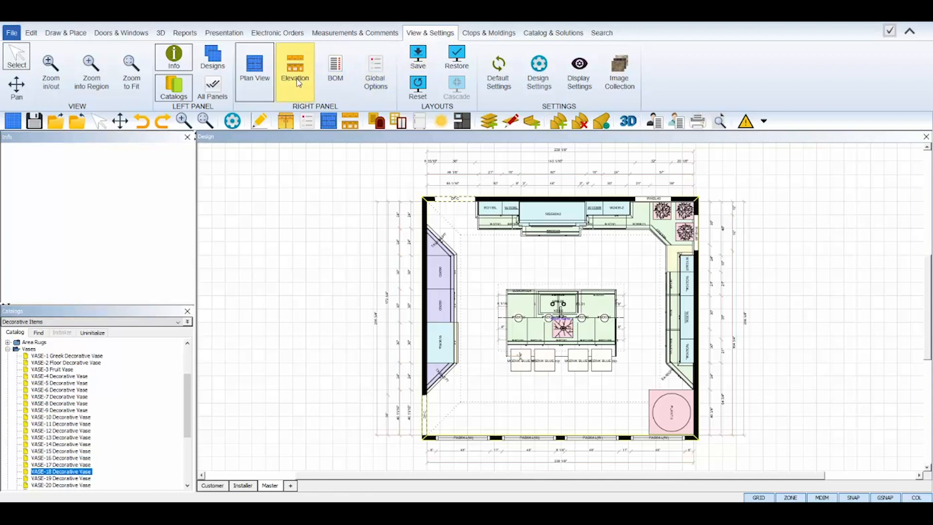
Step: Reopen the elevation panel with Fridge Wall, Stove Wall and Window Wall intact
click(294, 68)
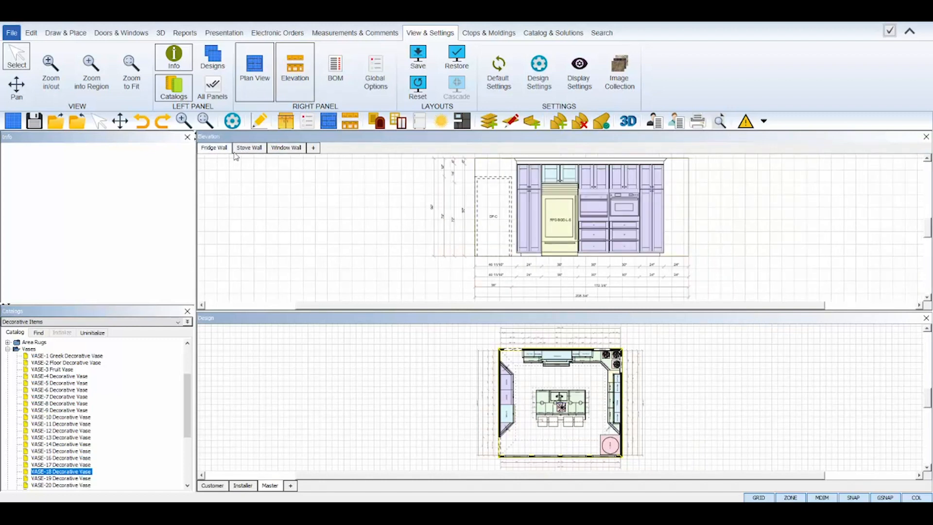
Step: Dock the Window Wall elevation in its own panel to the right of the floor plan
click(286, 148)
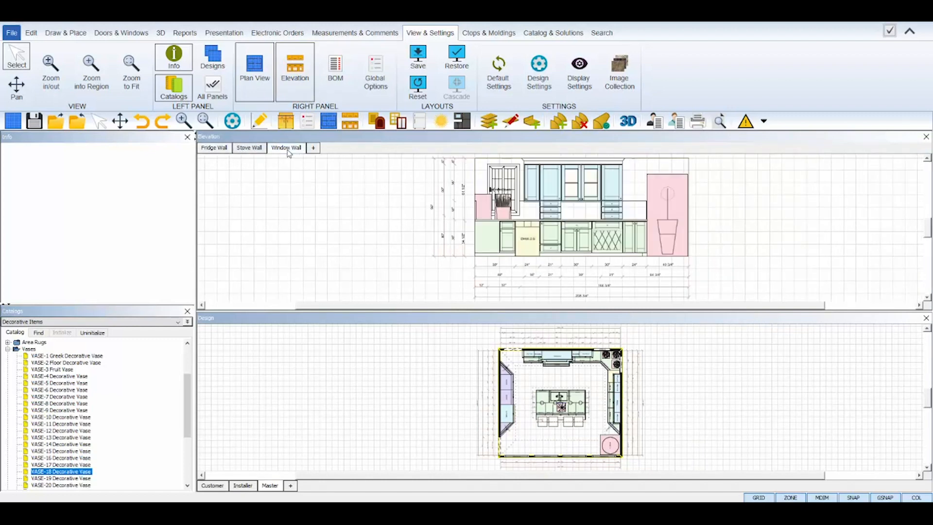
mouse_move(310, 356)
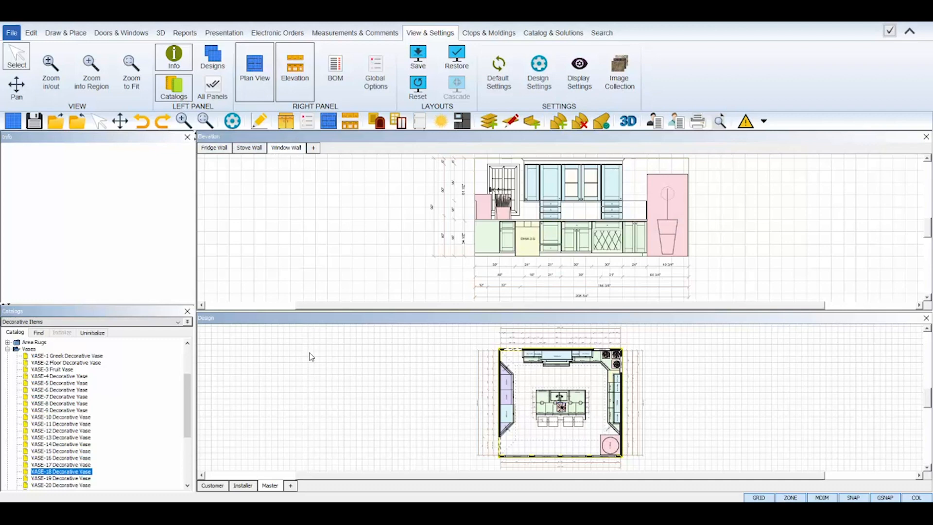
mouse_move(266, 140)
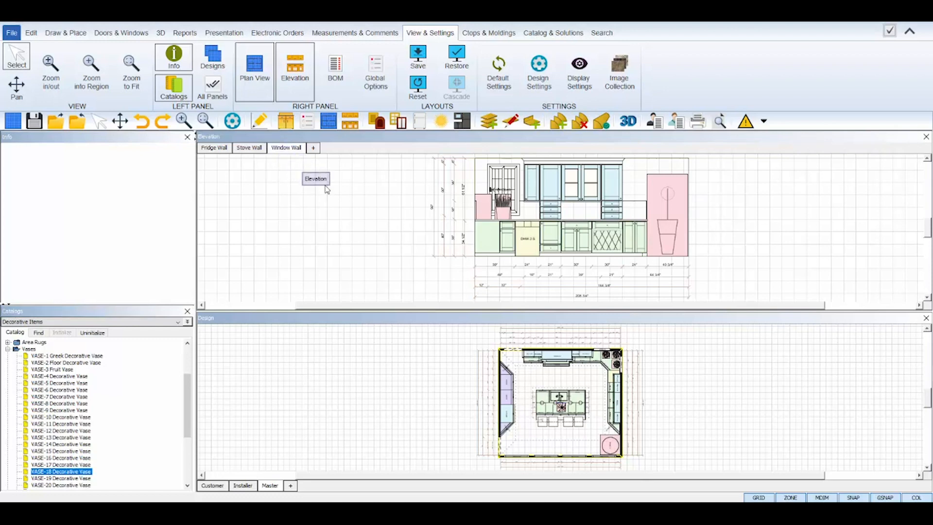
drag(315, 178, 453, 236)
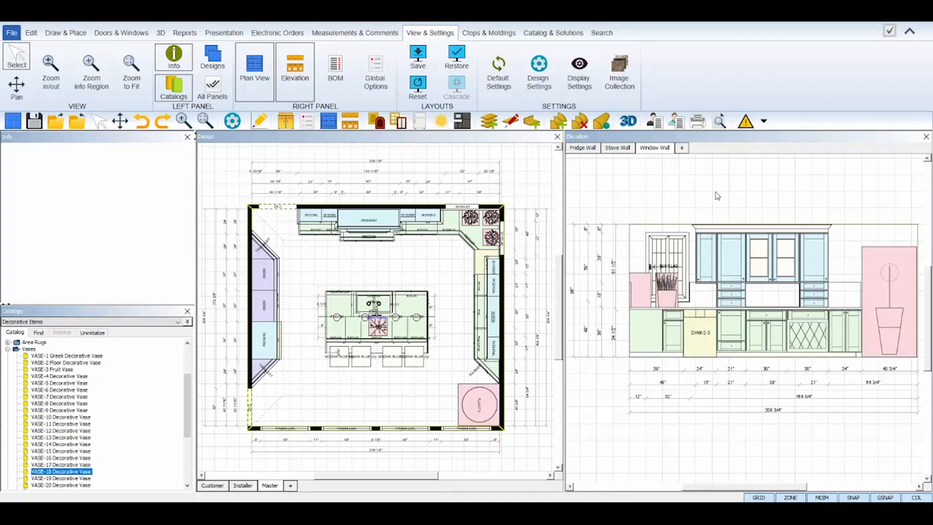
mouse_move(701, 196)
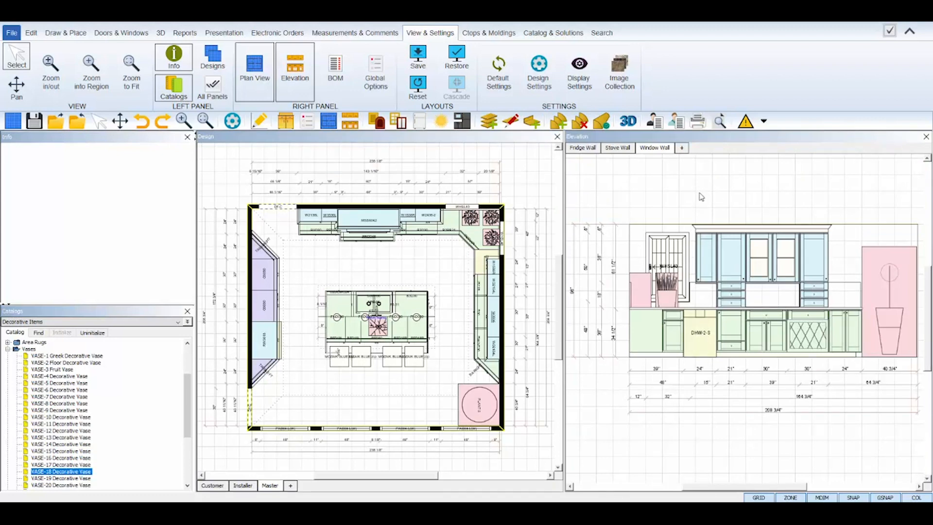
mouse_move(713, 144)
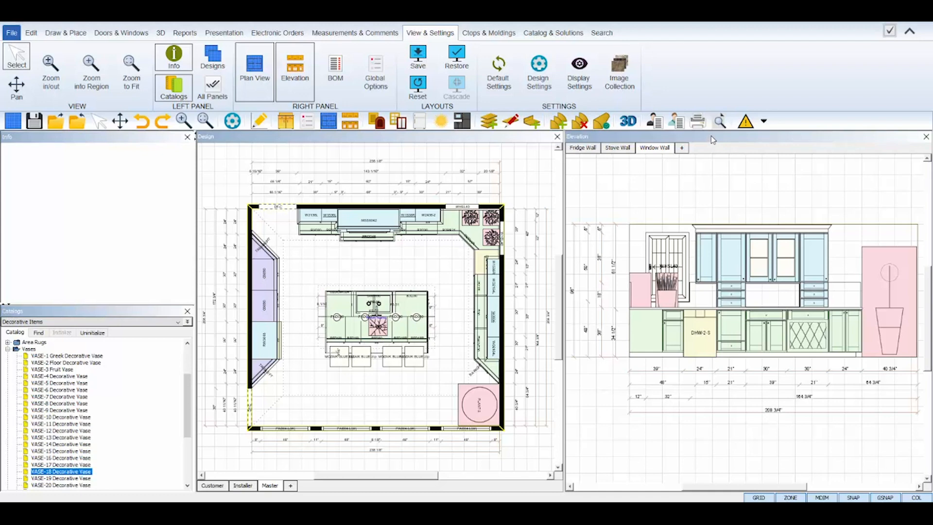
mouse_move(525, 193)
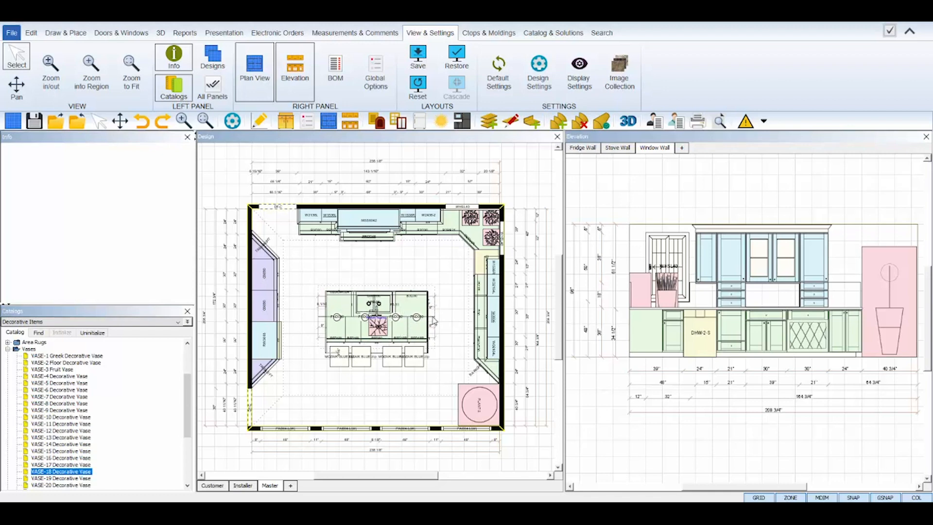
right_click(378, 322)
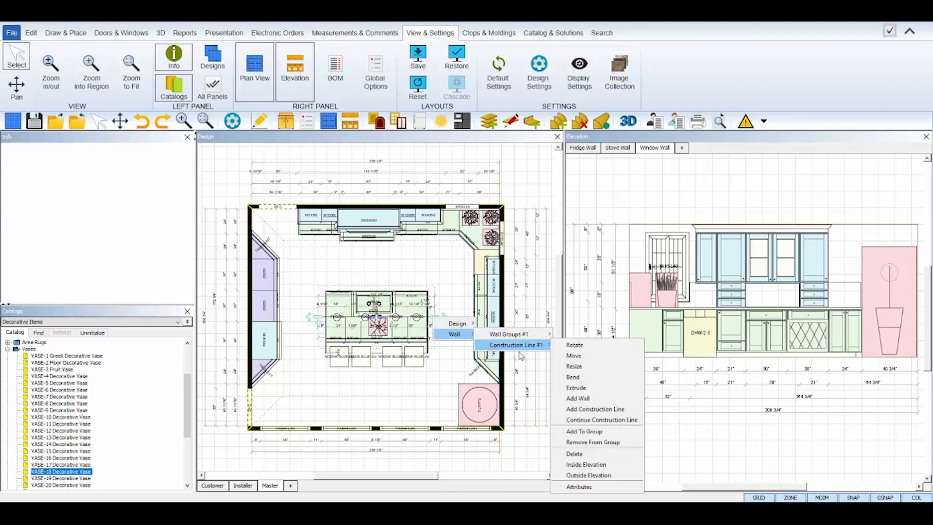
mouse_move(626, 399)
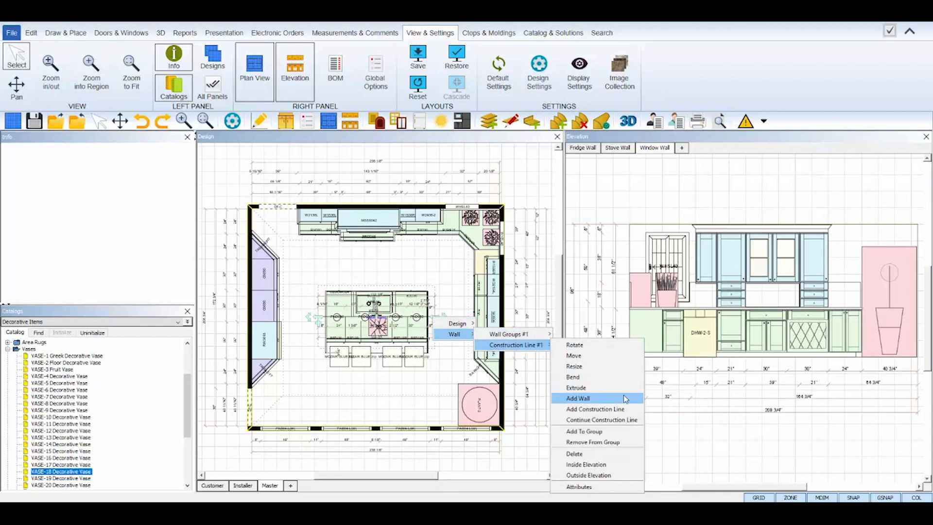
mouse_move(612, 465)
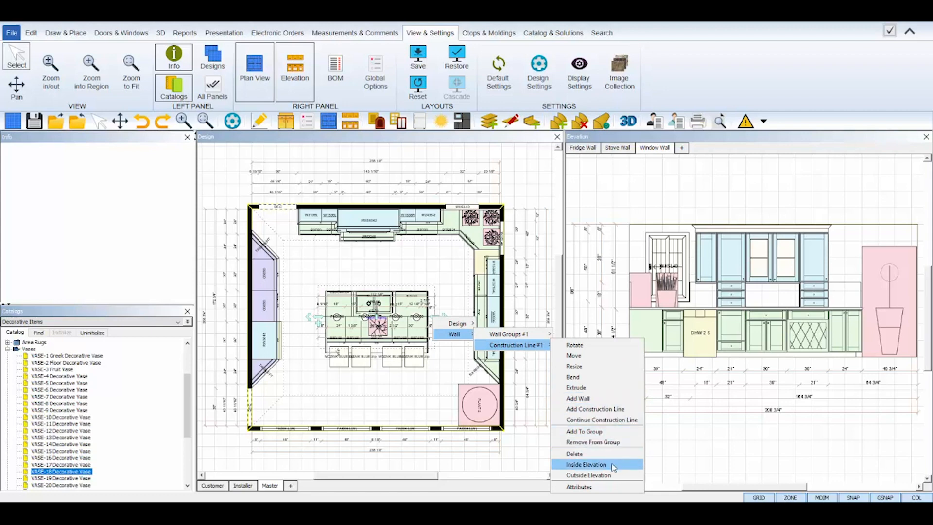
mouse_move(614, 475)
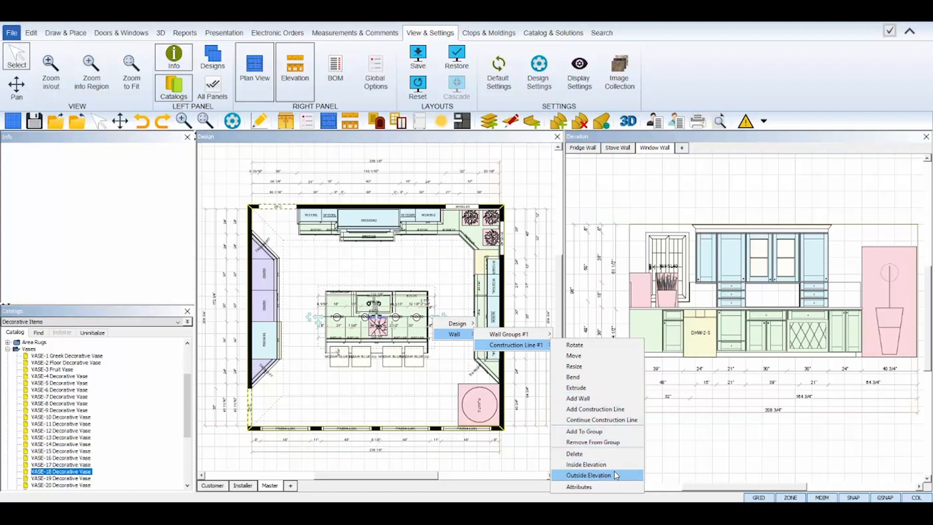
mouse_move(584, 464)
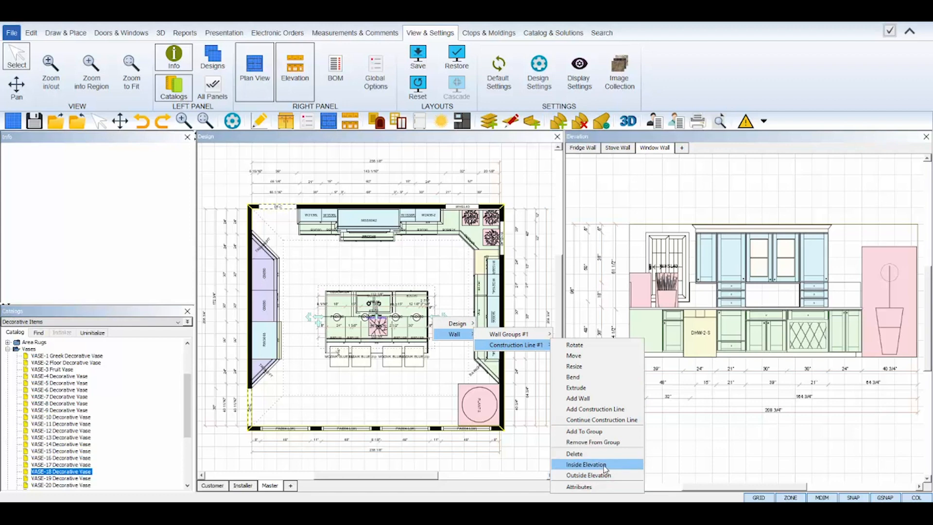
mouse_move(579, 475)
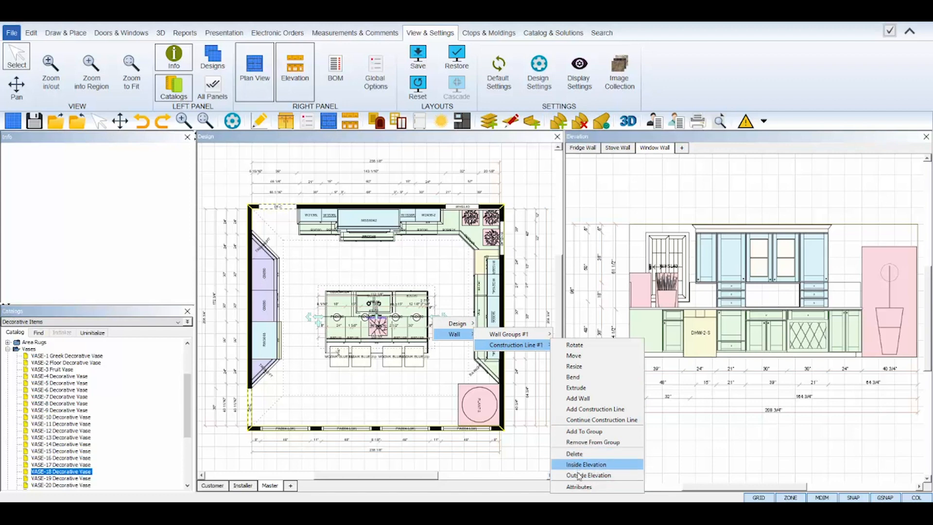
mouse_move(589, 475)
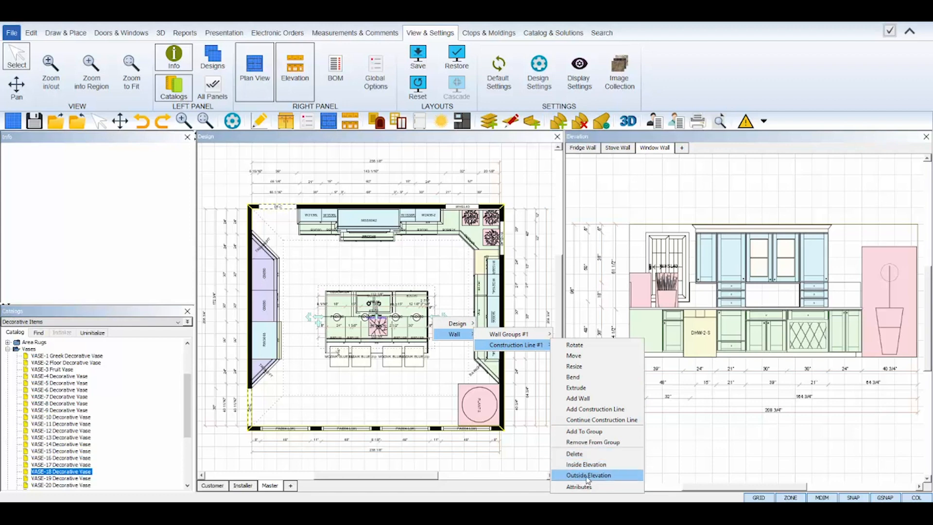
click(585, 475)
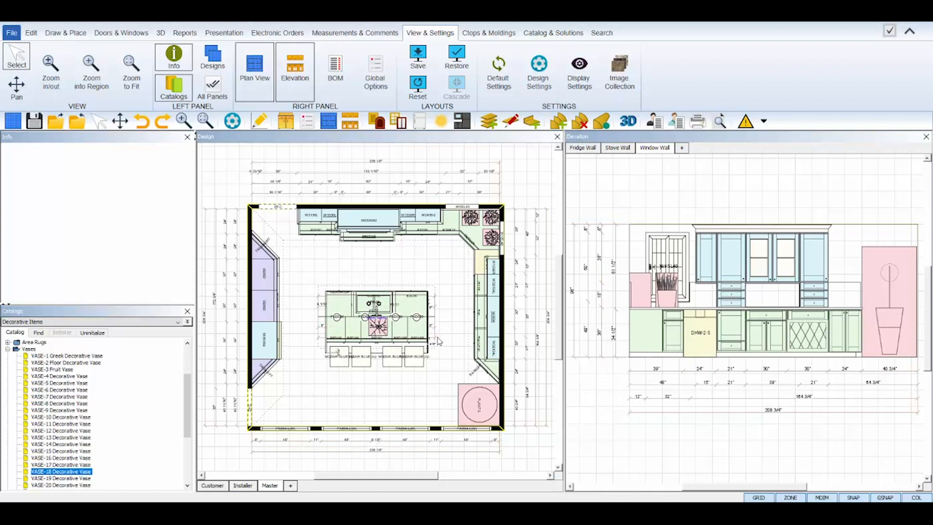
mouse_move(317, 334)
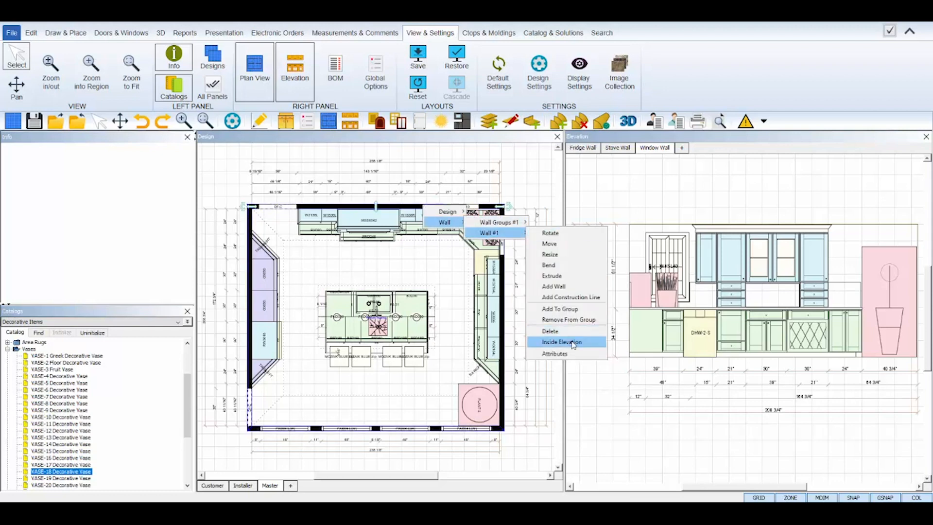
click(554, 354)
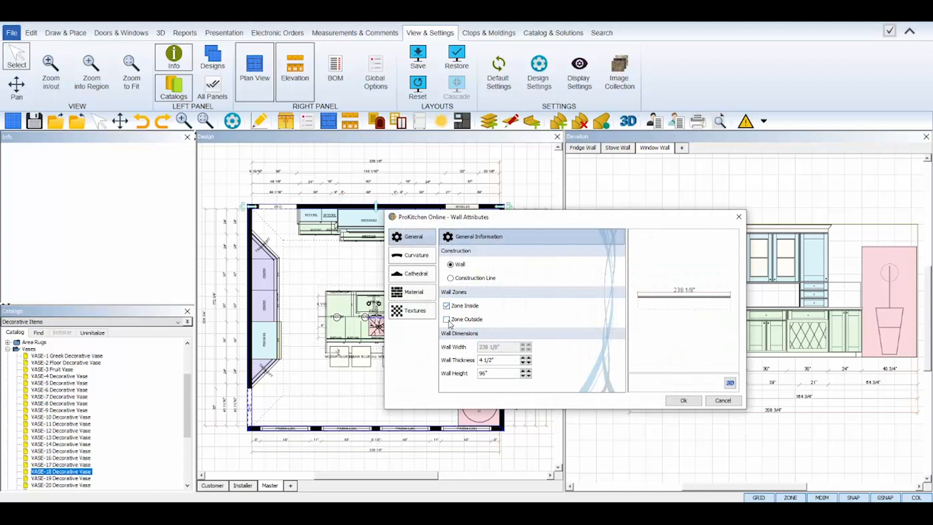
click(447, 318)
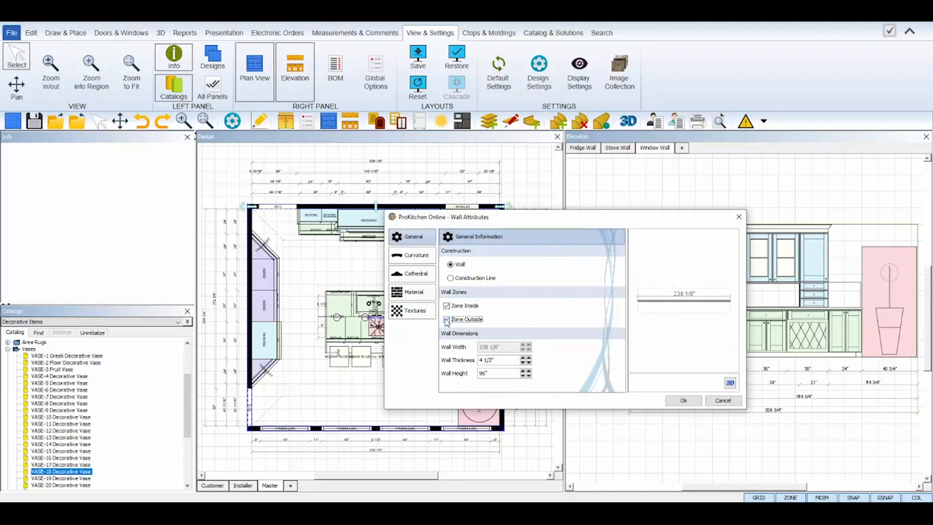
click(683, 401)
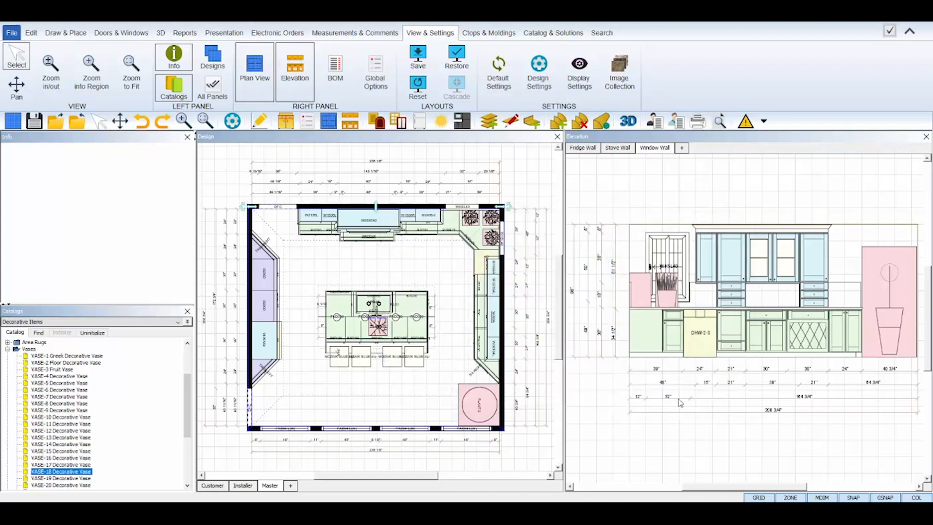
mouse_move(433, 321)
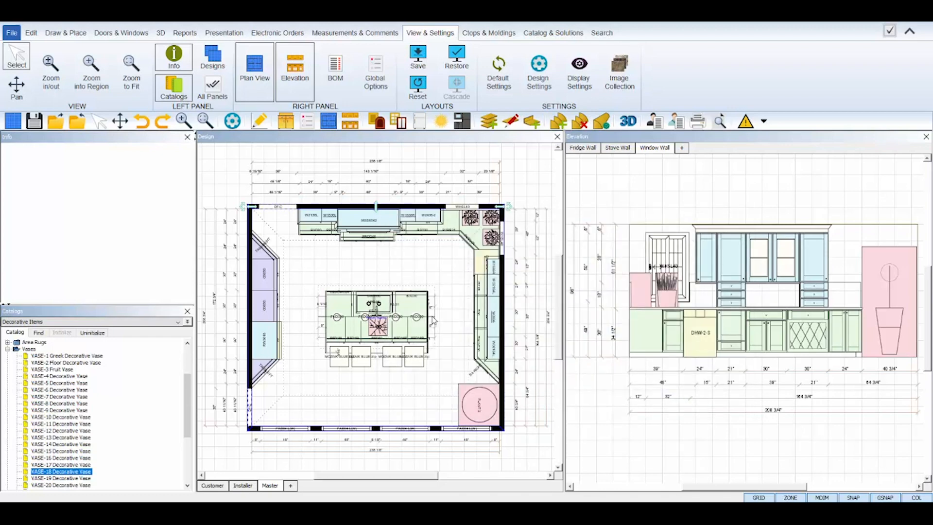
Step: Create an inside elevation of the island and name it 'Inside Island'
right_click(433, 319)
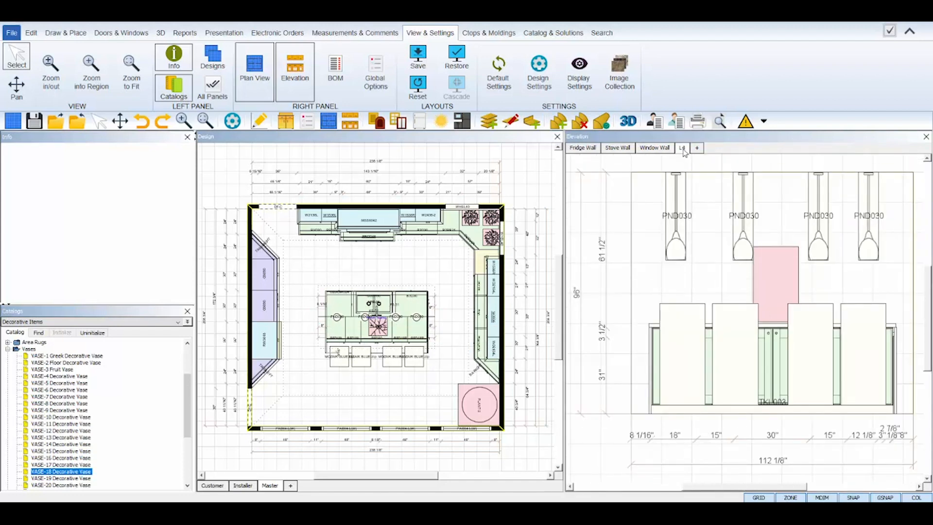
double_click(682, 147)
text(Inside Isl)
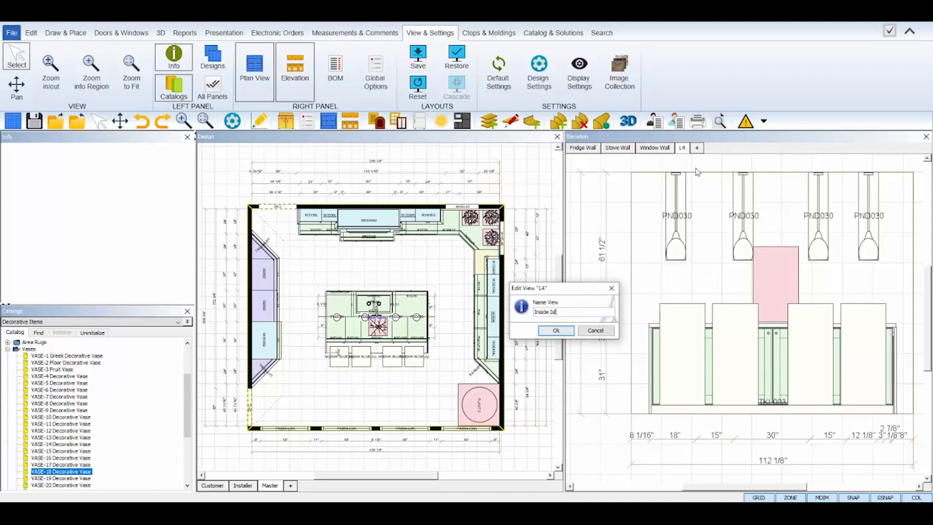
click(555, 330)
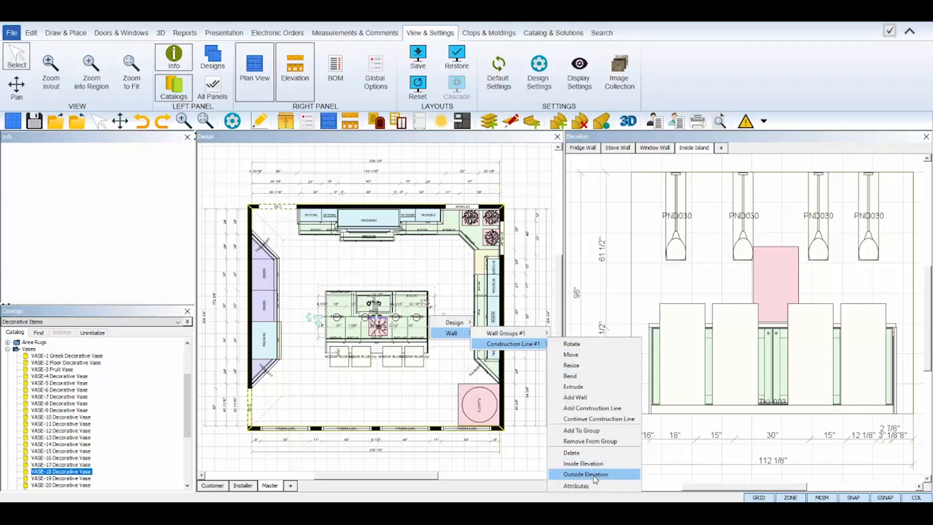
Step: Create an outside elevation of the island and name it 'Outside Island'
click(587, 474)
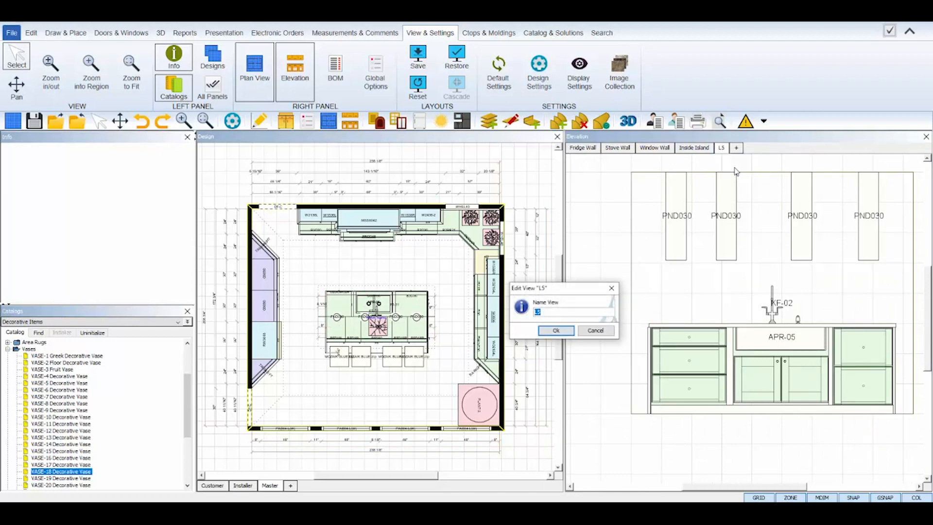
text(Outsi)
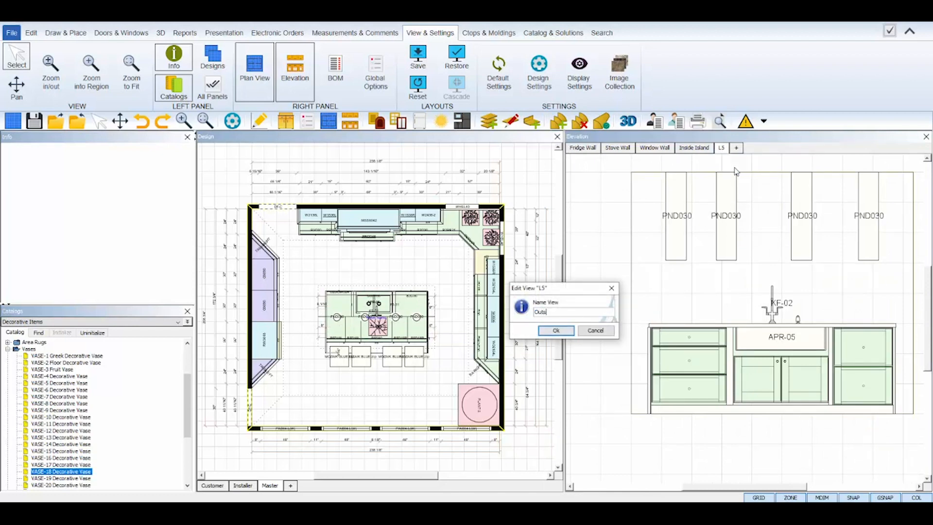
click(555, 330)
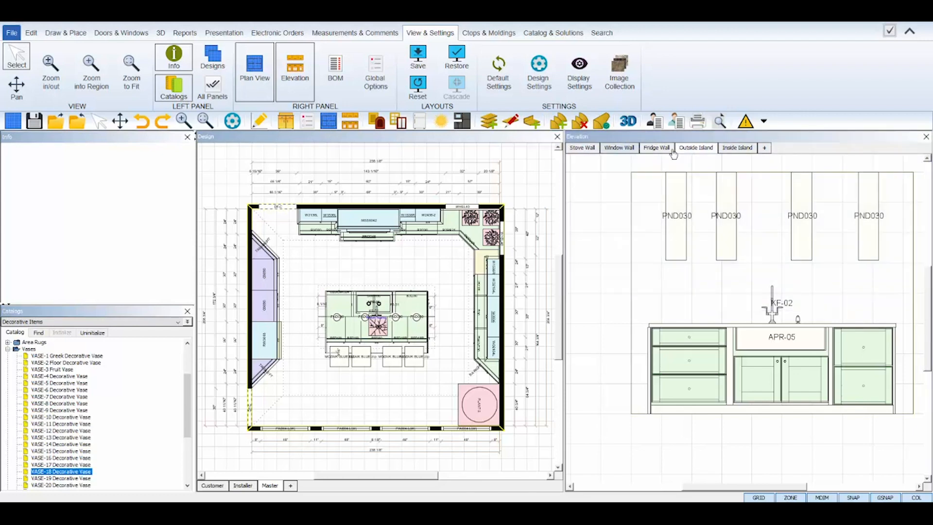
click(557, 138)
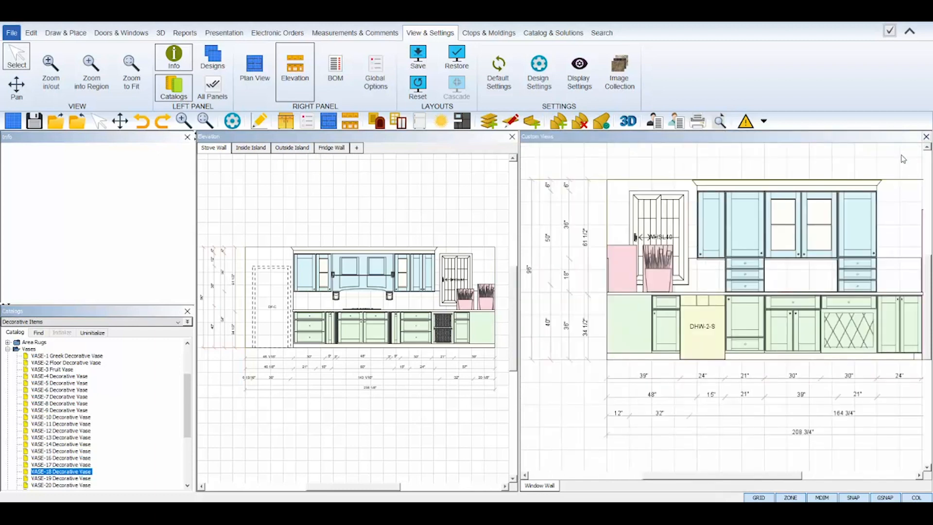
mouse_move(908, 144)
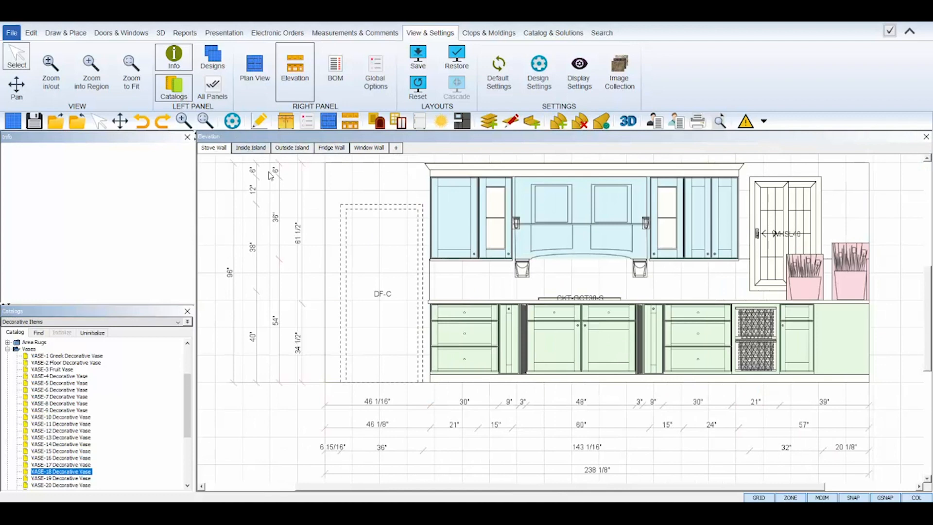
mouse_move(478, 285)
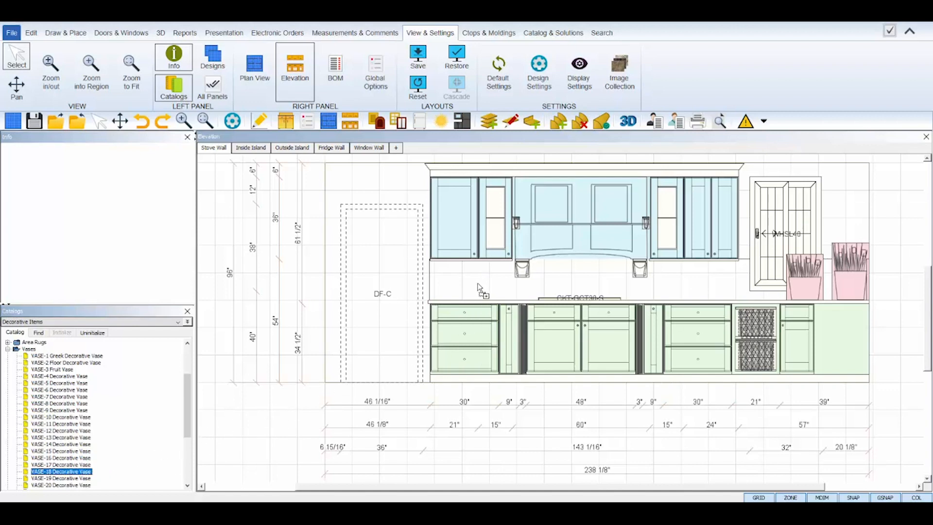
right_click(480, 286)
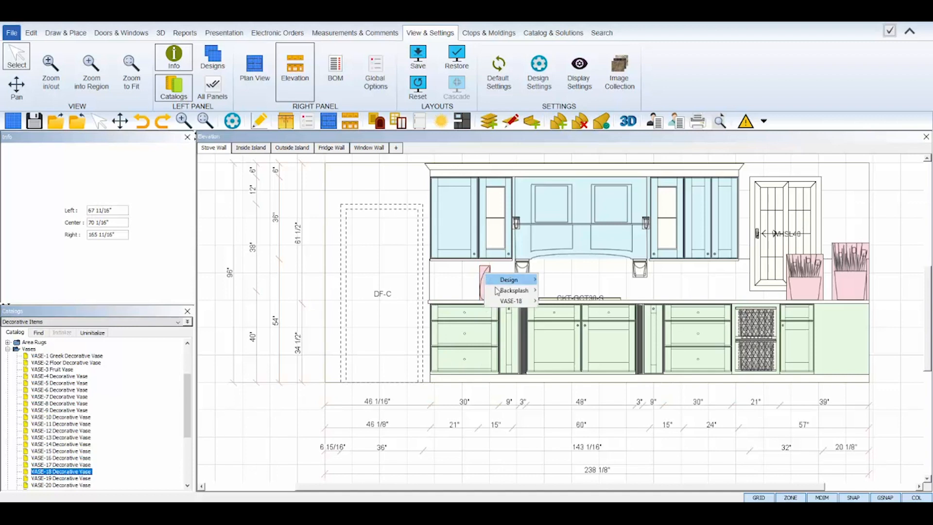
mouse_move(510, 302)
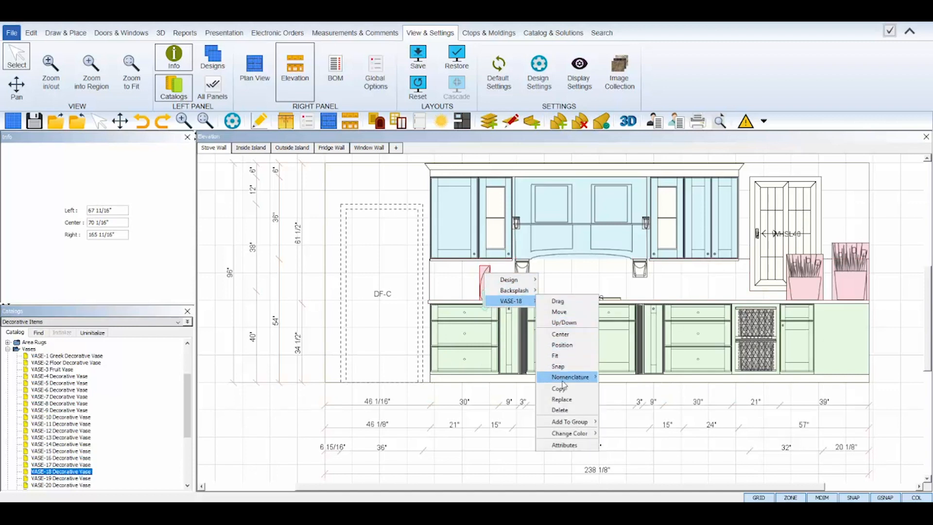
mouse_move(569, 434)
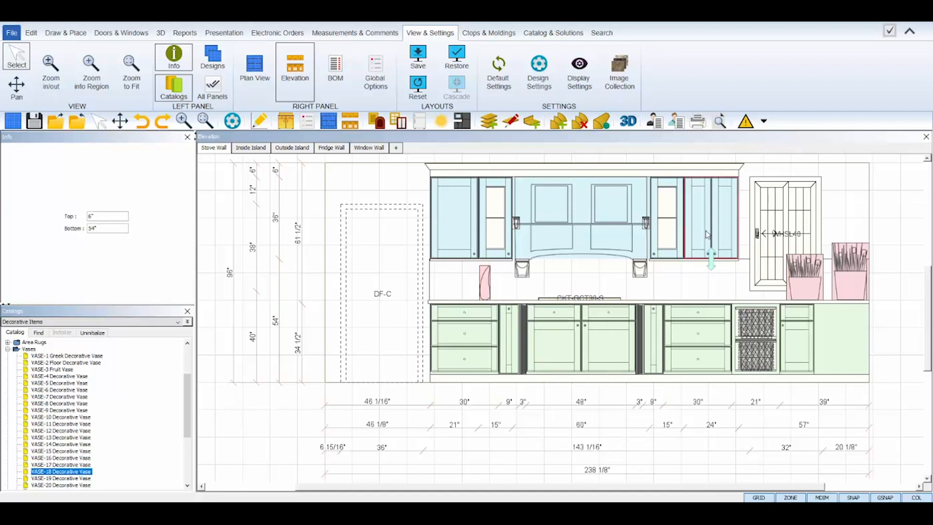
right_click(708, 235)
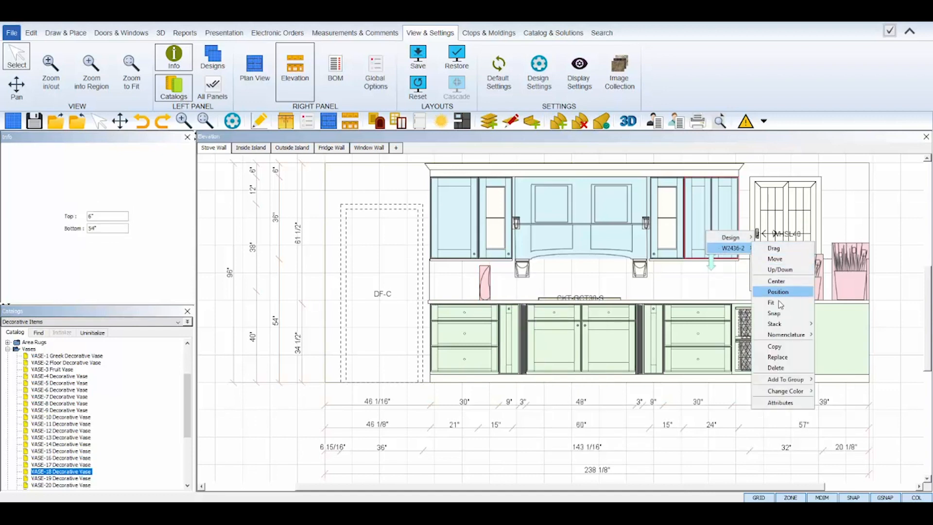
mouse_move(789, 368)
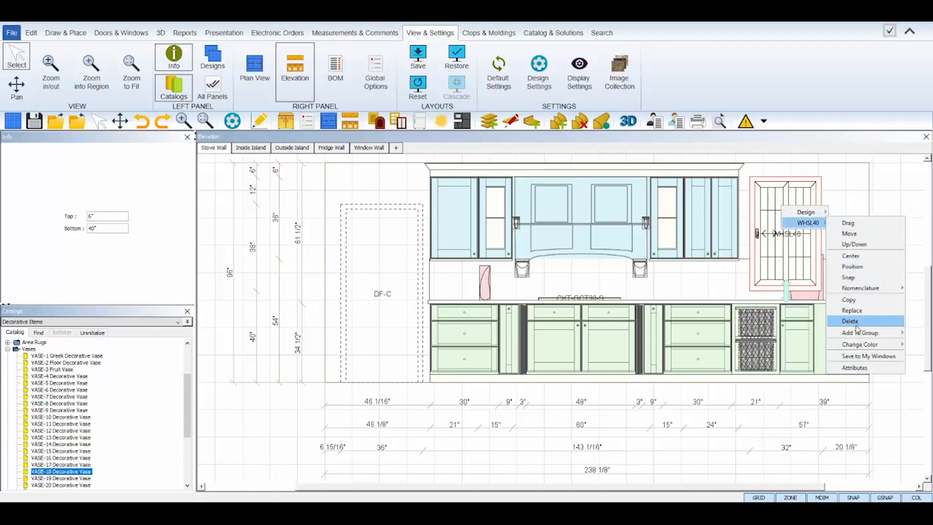
click(851, 320)
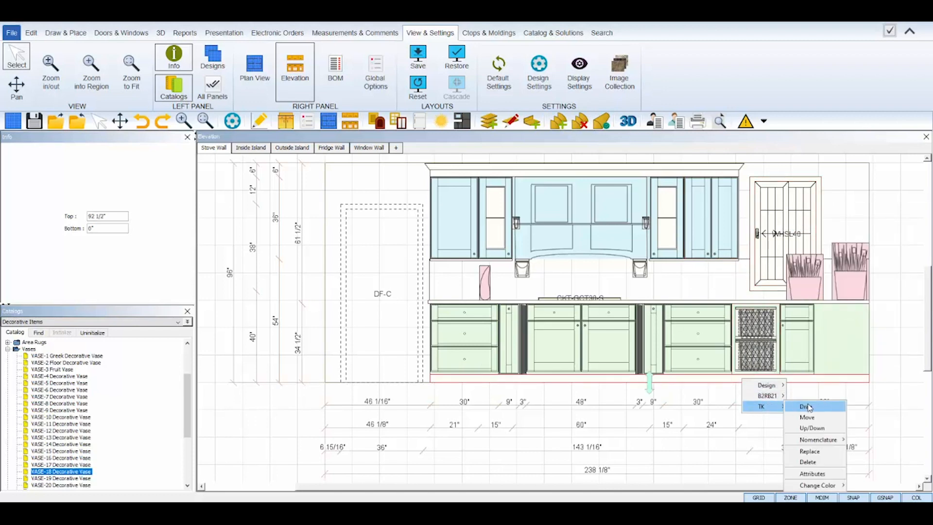
mouse_move(820, 417)
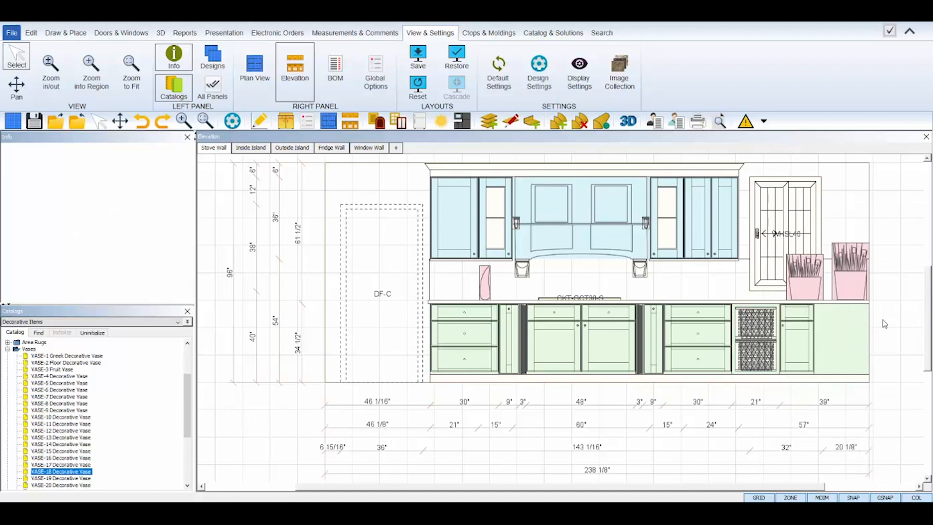
mouse_move(833, 302)
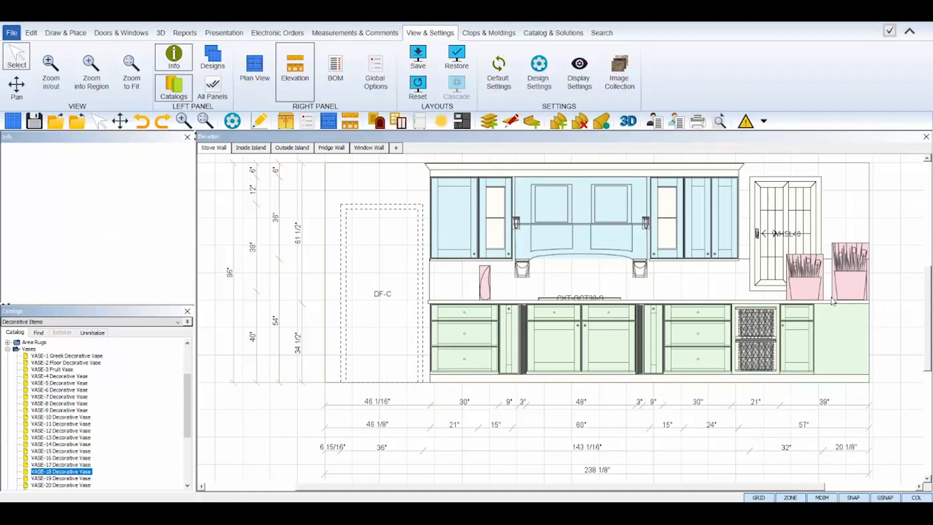
click(291, 147)
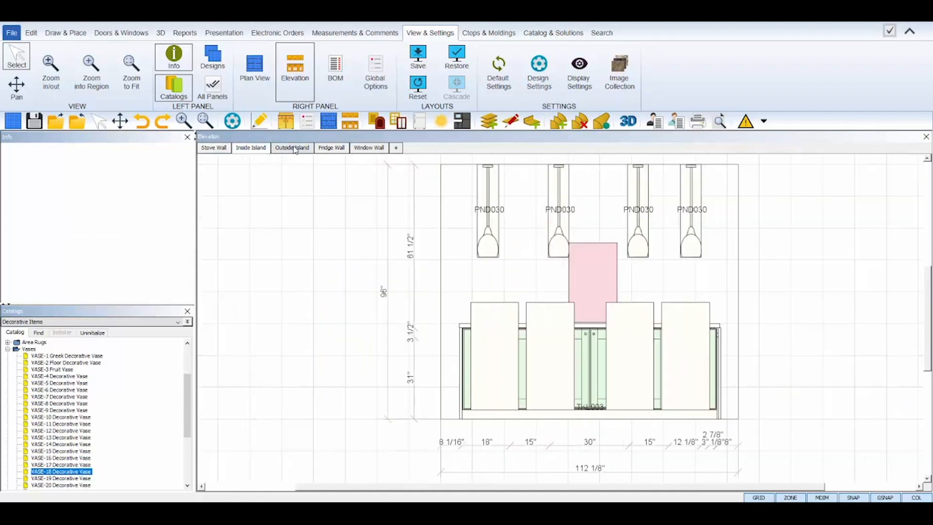
click(212, 148)
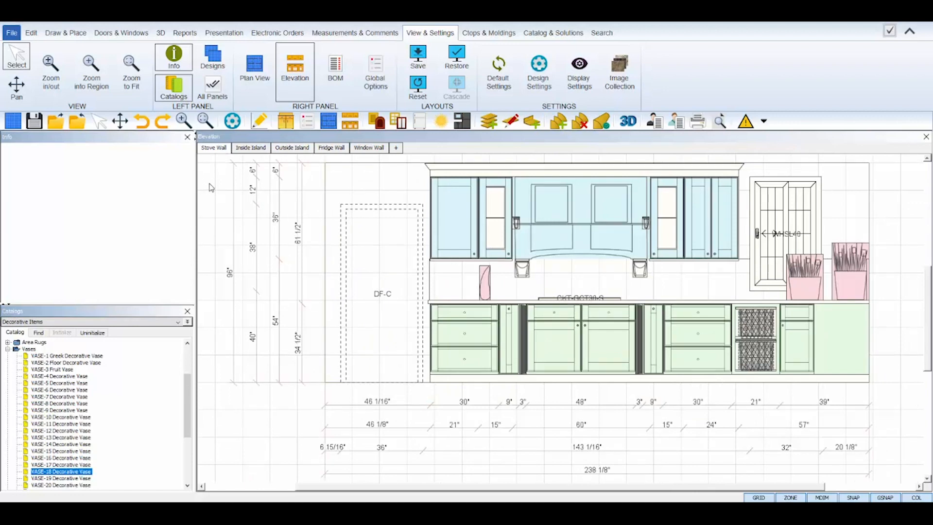
right_click(212, 188)
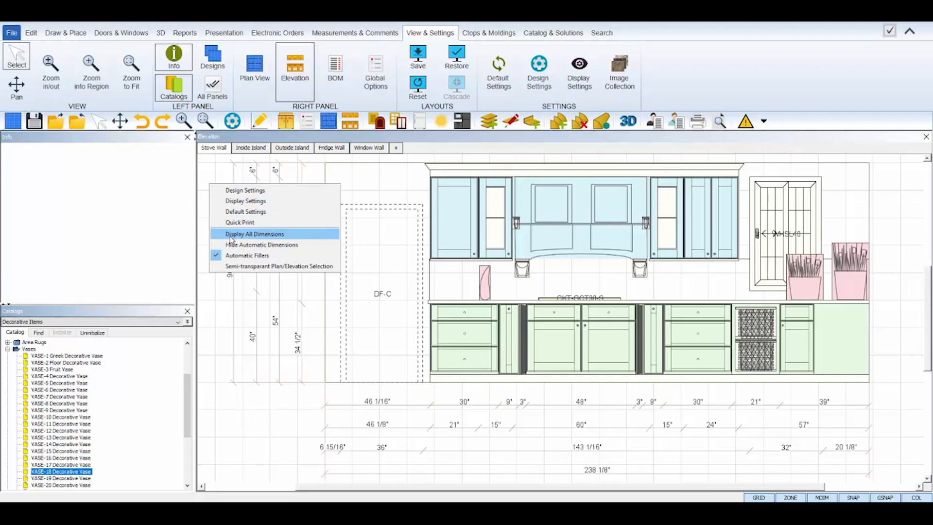
mouse_move(261, 245)
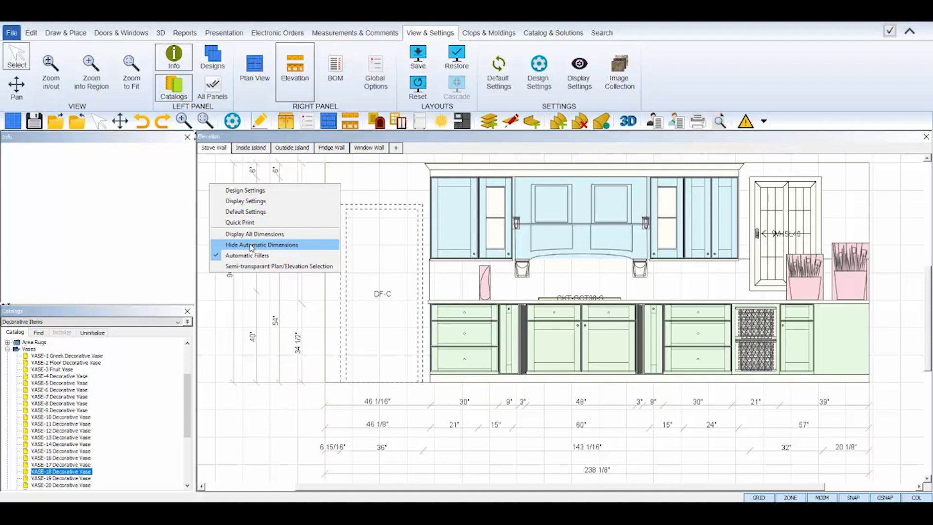
click(261, 245)
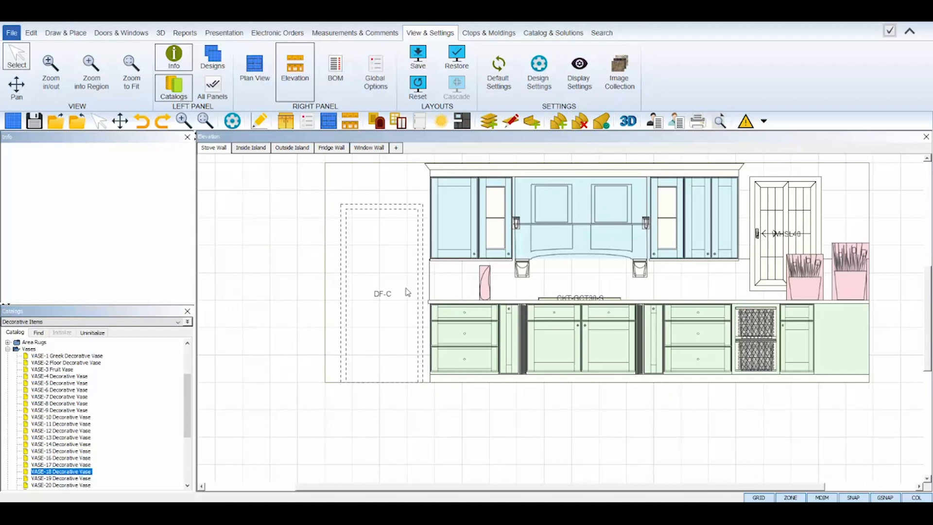
mouse_move(254, 232)
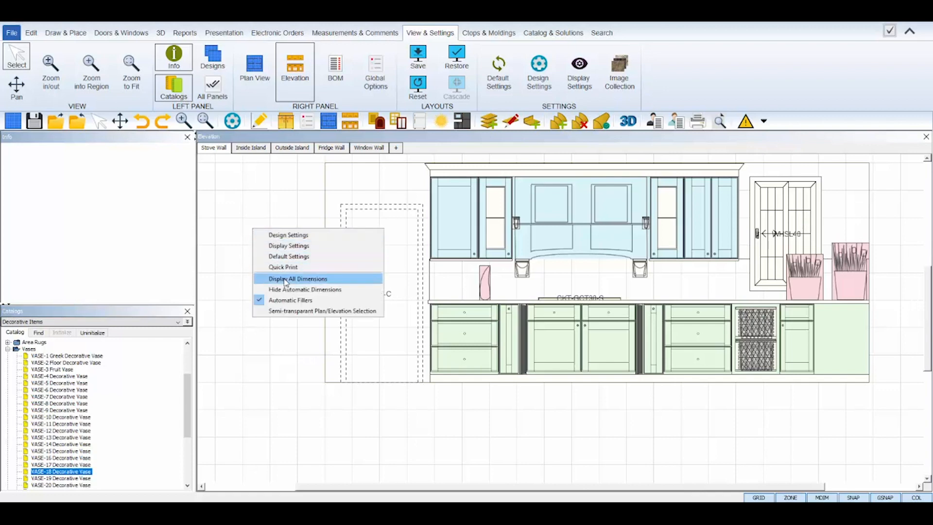
click(298, 278)
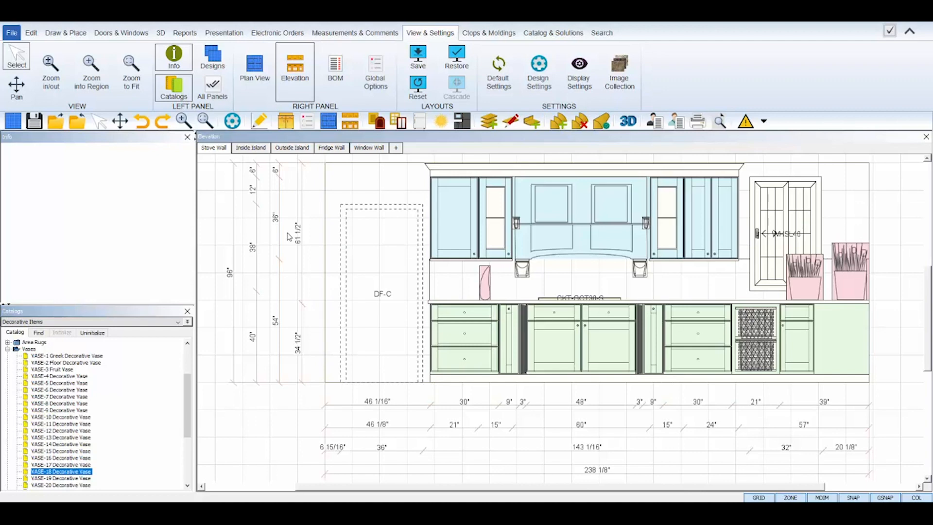
mouse_move(226, 224)
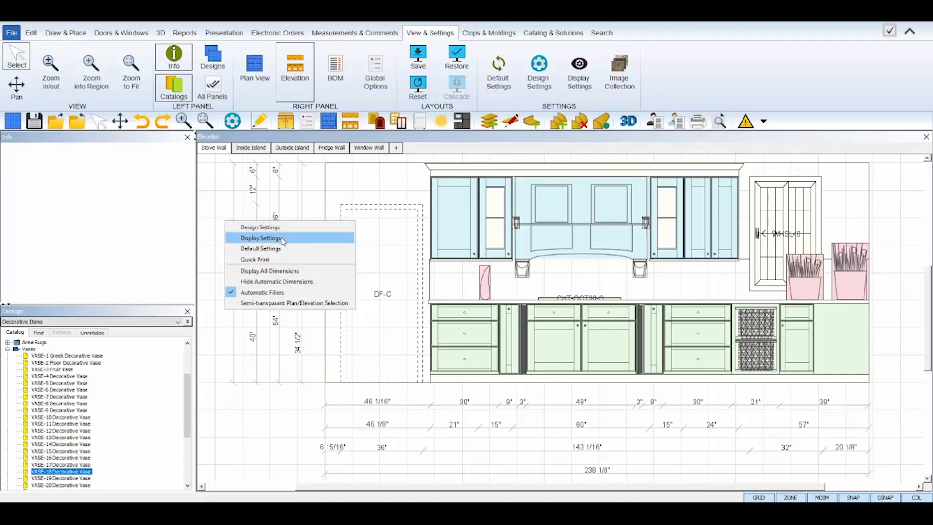
Step: Bring up the view's Display Settings and browse the Layers list, selecting Backsplashes and Base
click(261, 237)
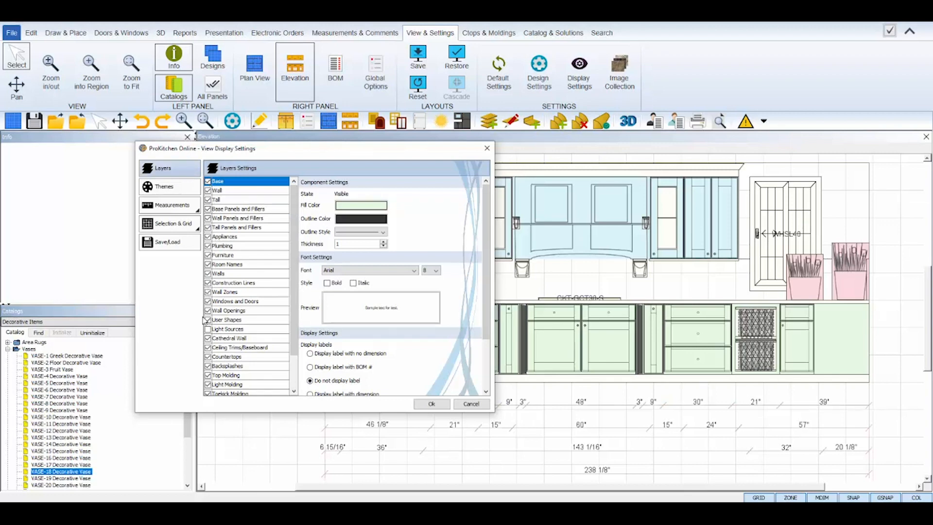
click(208, 365)
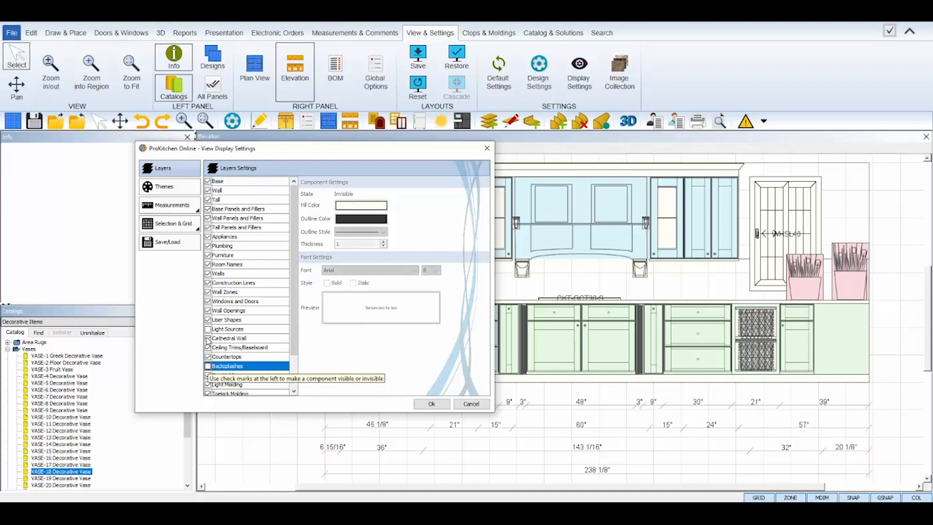
click(218, 181)
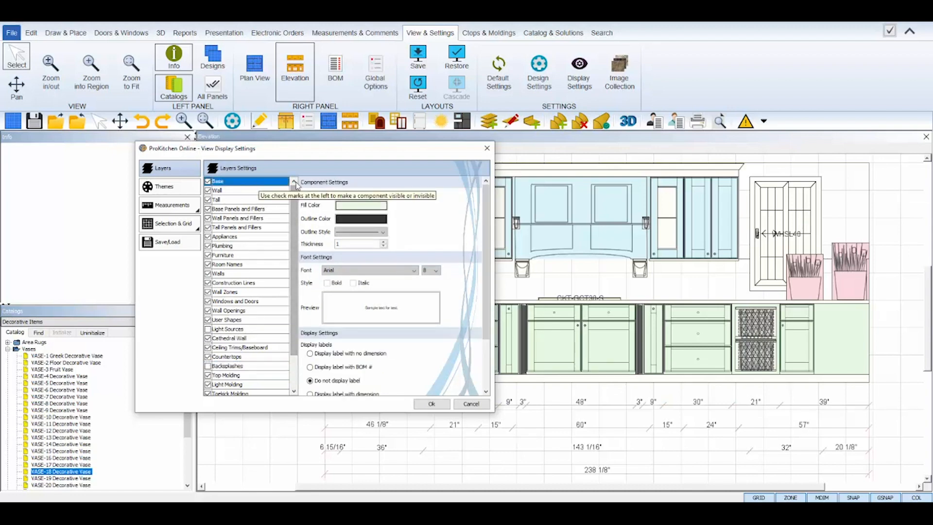
scroll(down, 3)
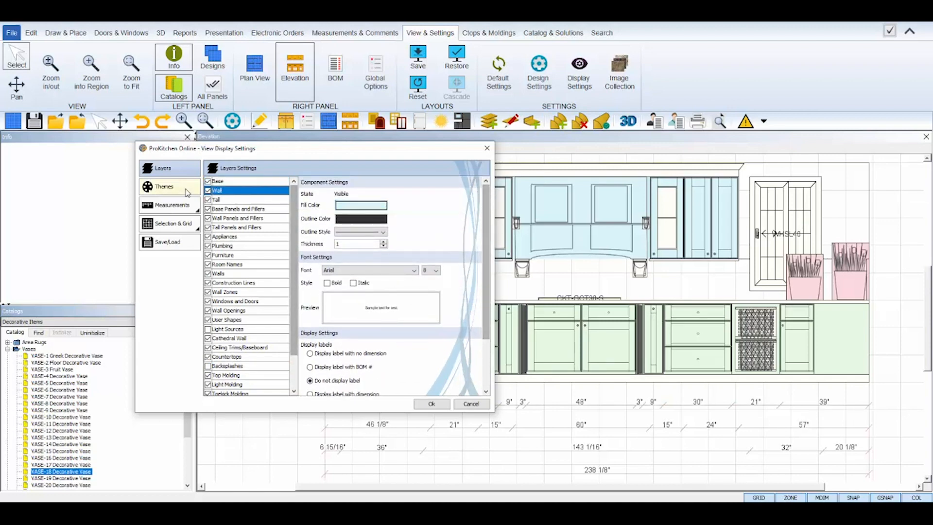
Step: Reselect the Pastel Spring colour theme, then show the Measurements dimension options
click(164, 187)
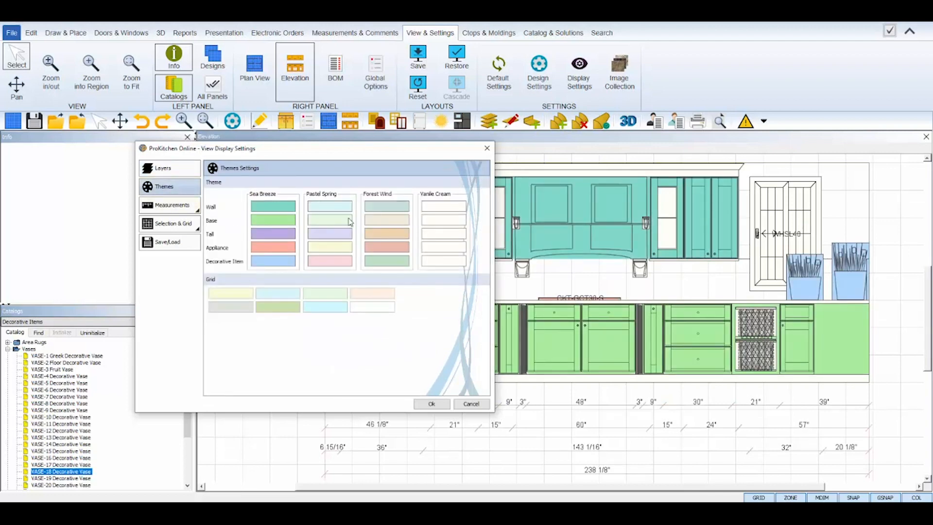
click(443, 206)
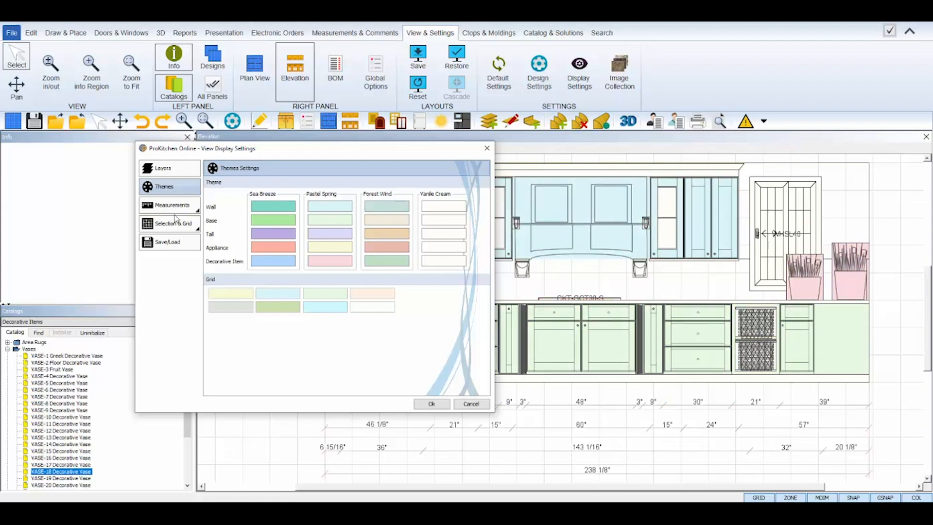
click(171, 205)
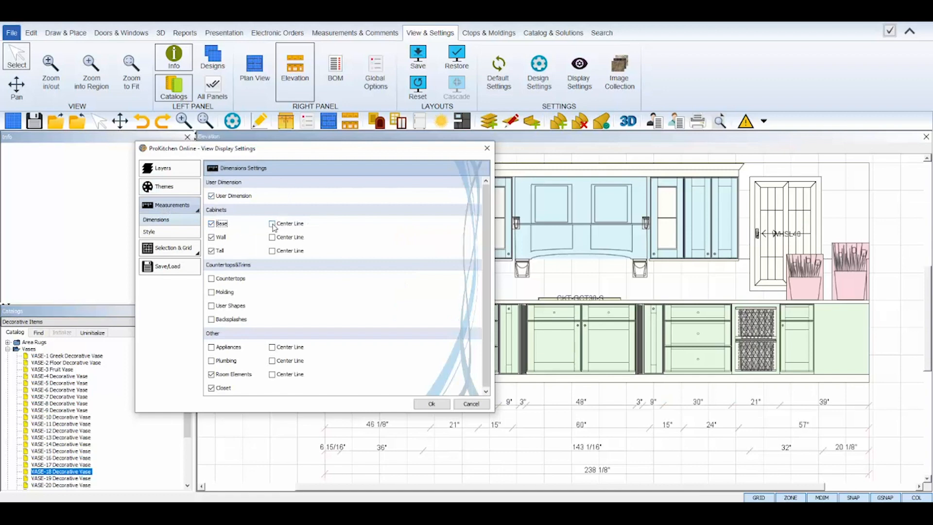
Step: Enable base-cabinet center lines and style dimension lines blue with arrow end marks
click(272, 223)
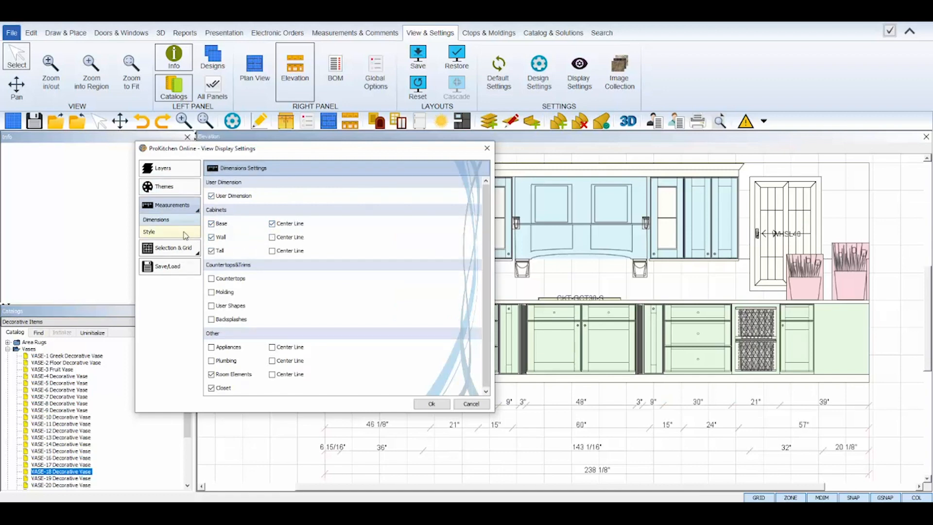
click(149, 232)
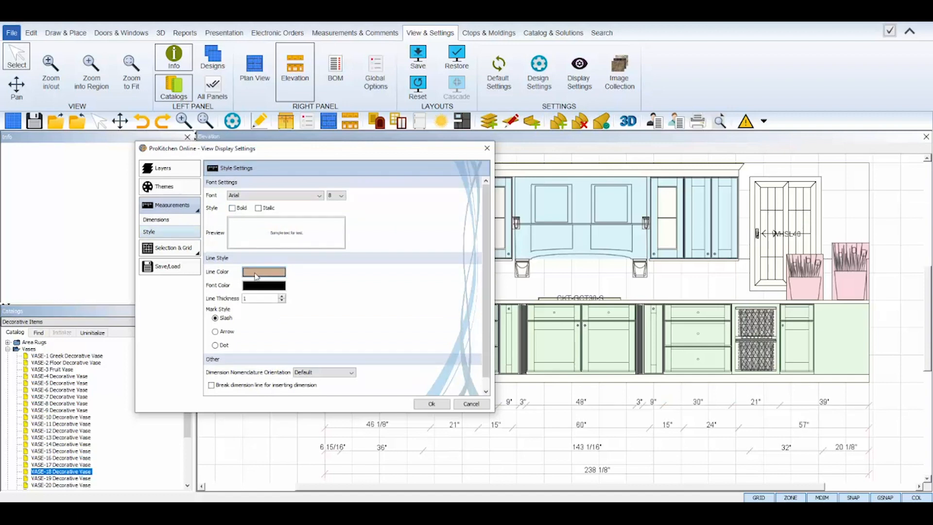
click(264, 272)
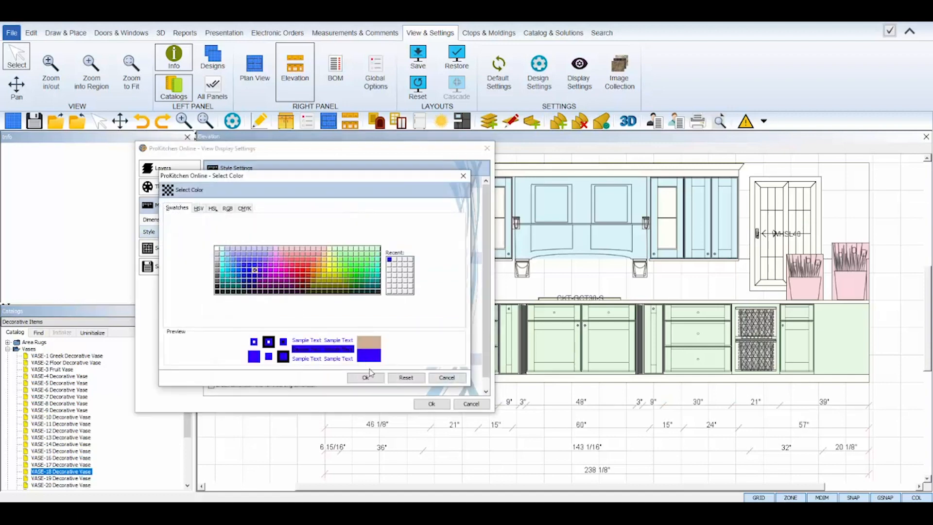
click(365, 377)
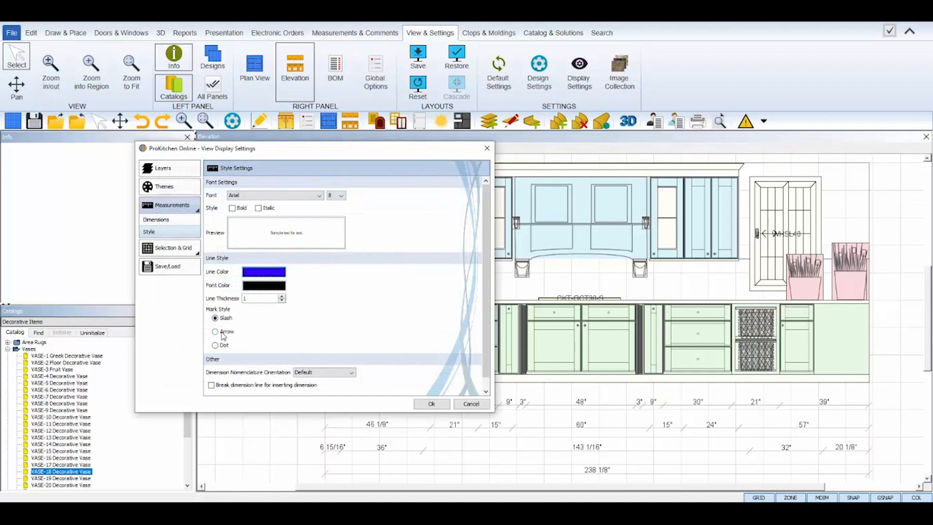
click(214, 331)
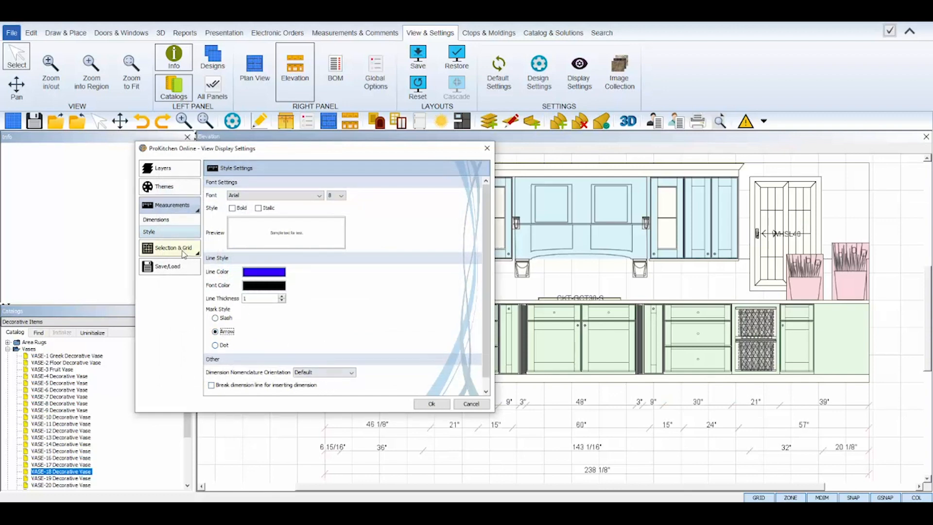
Step: Review the Selection & Grid and Grid pages, then show the Save/Load settings page
click(169, 248)
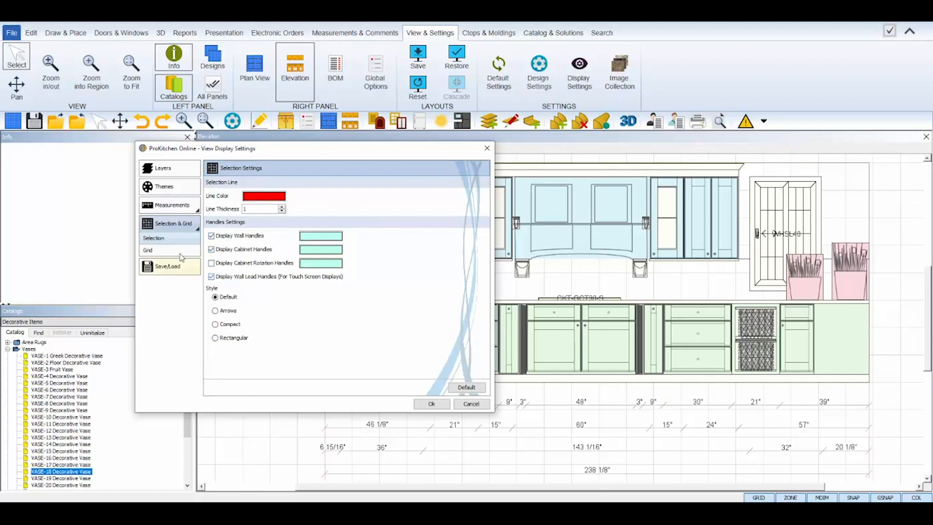
click(147, 251)
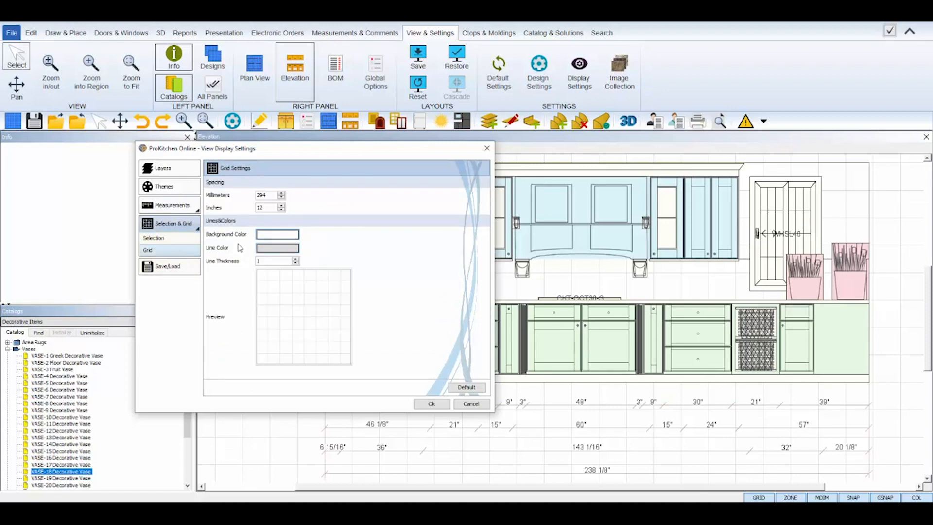
click(167, 241)
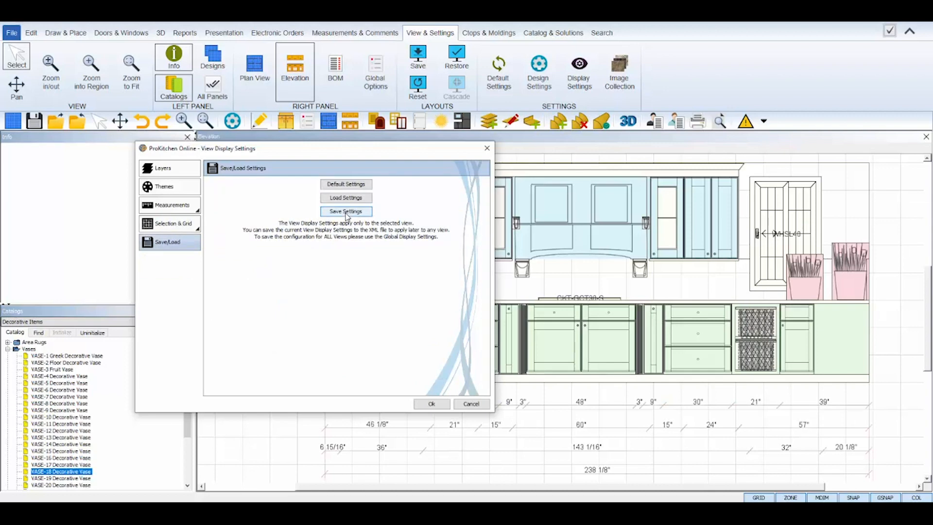
mouse_move(360, 200)
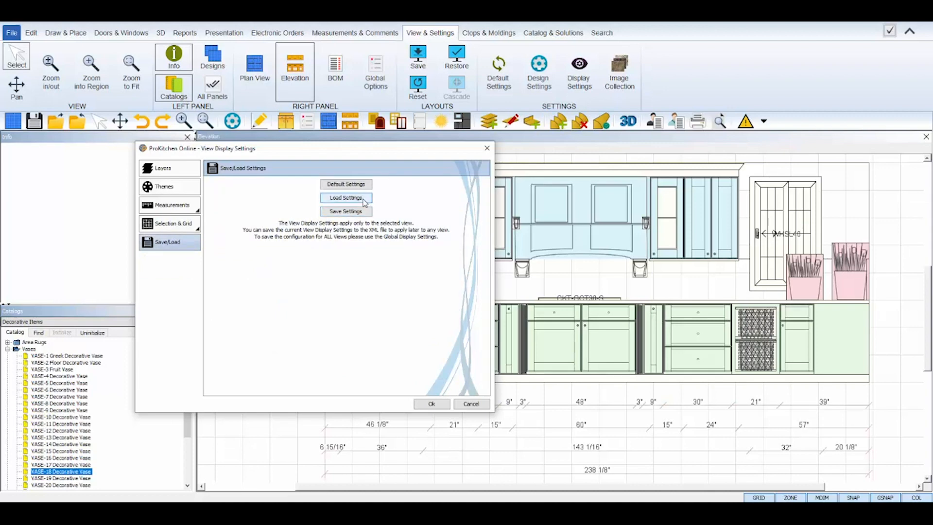
mouse_move(390, 185)
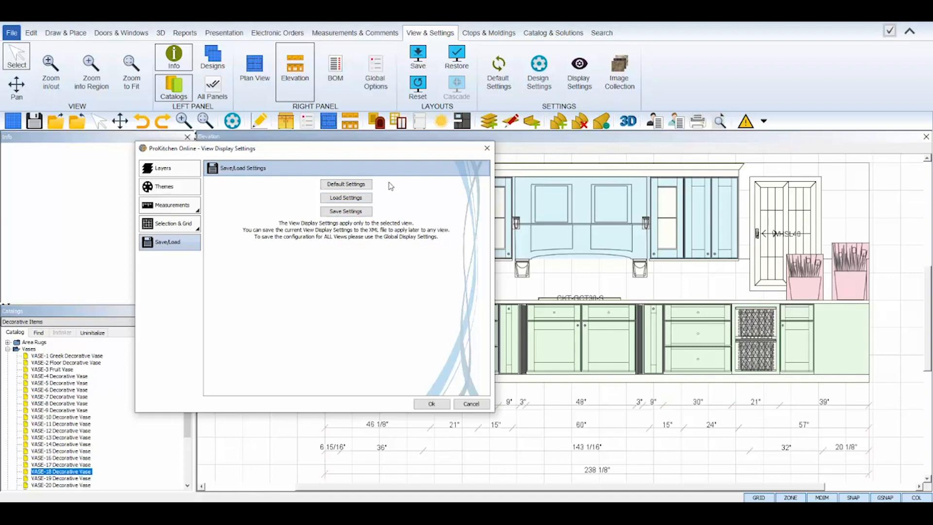
mouse_move(346, 185)
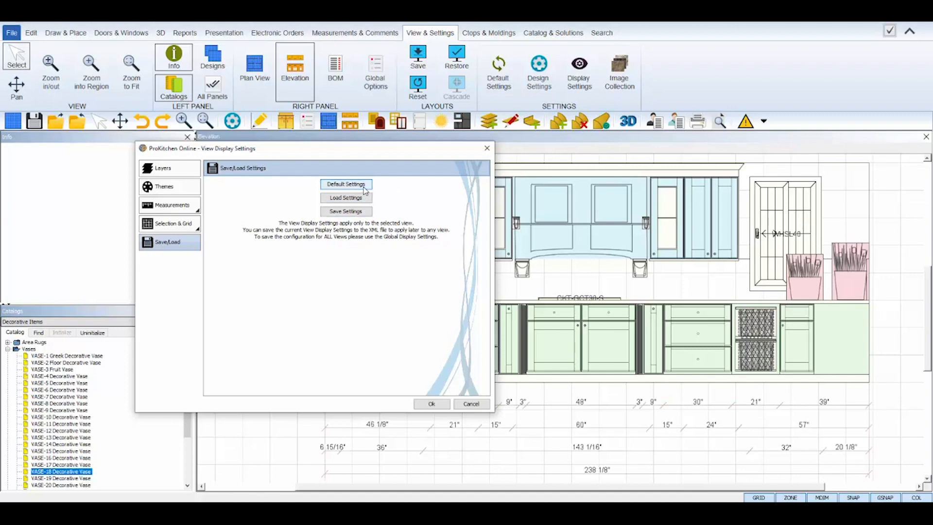
mouse_move(374, 178)
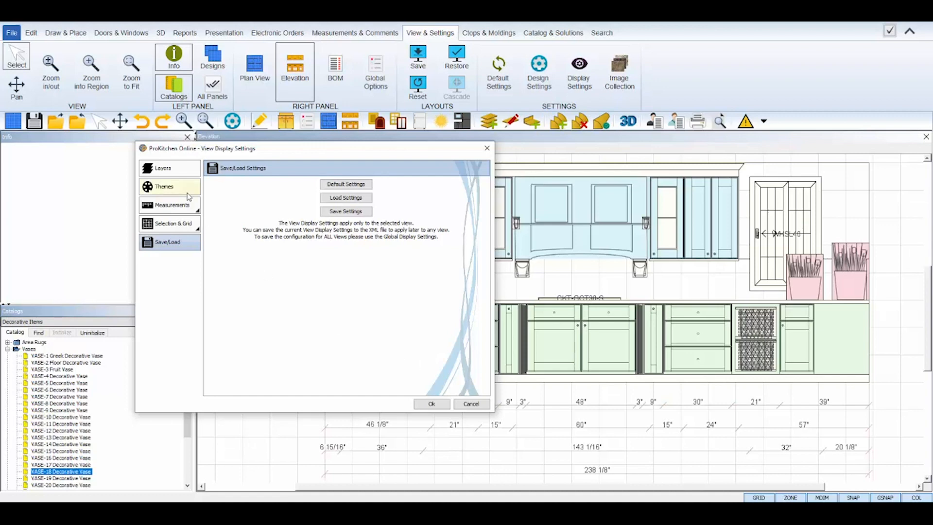
click(165, 187)
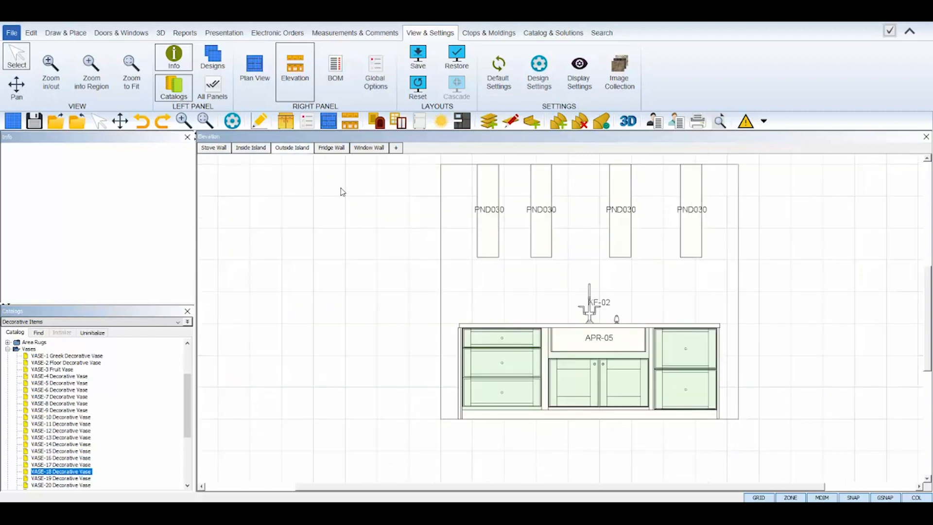
Step: Display all dimensions on the Outside Island view, then switch to the Window Wall elevation
right_click(343, 192)
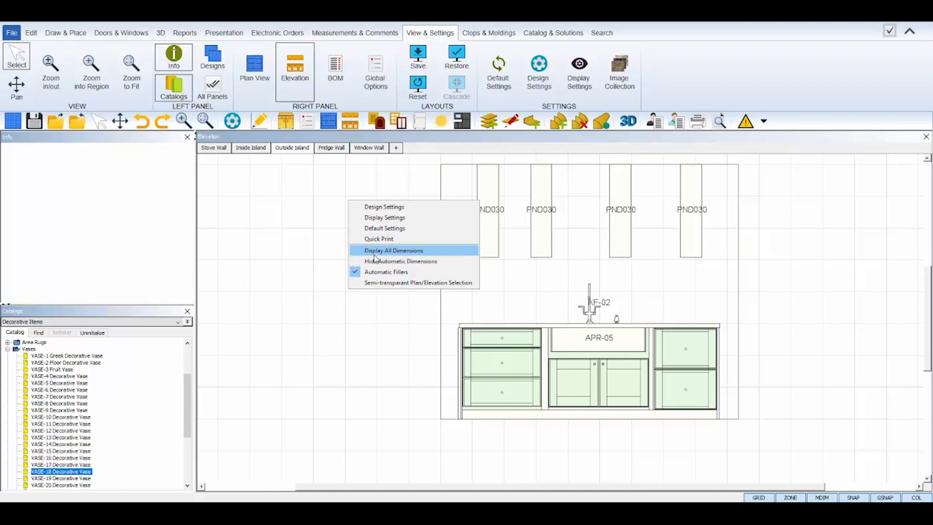
click(393, 251)
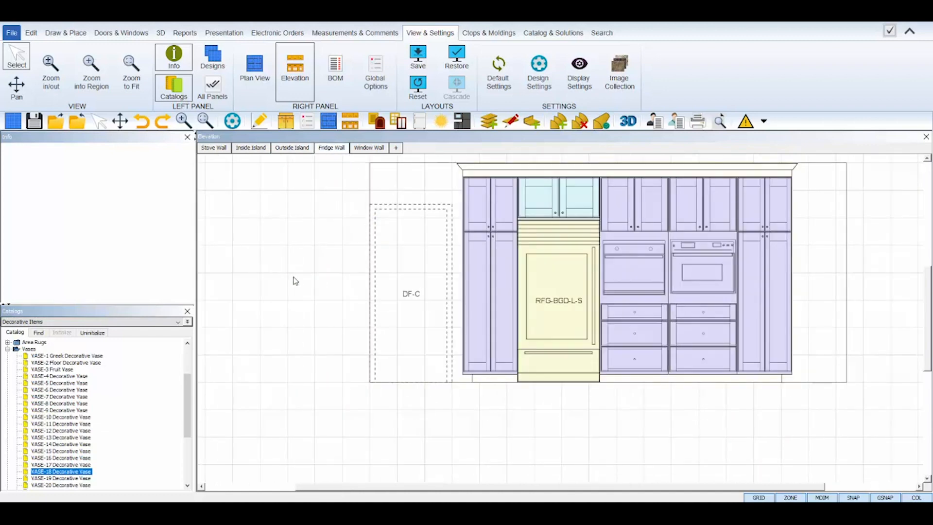
click(368, 148)
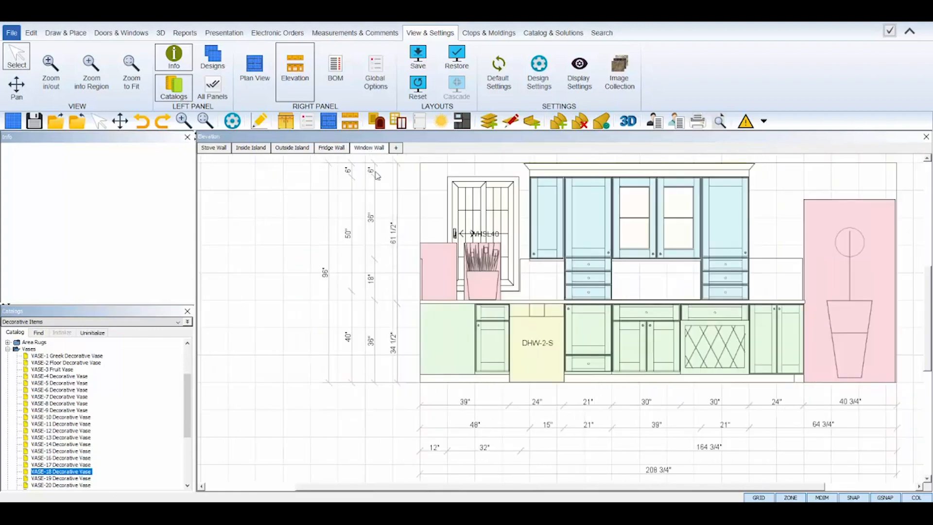
mouse_move(282, 272)
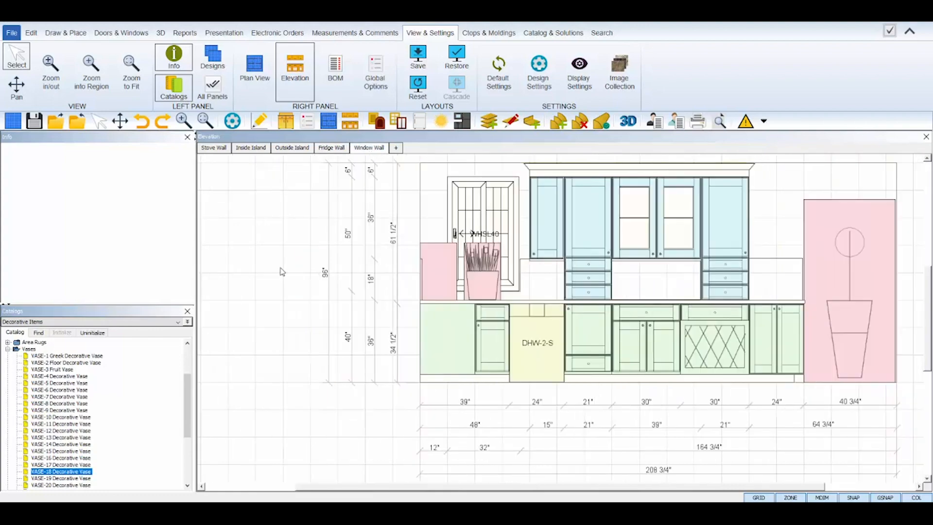